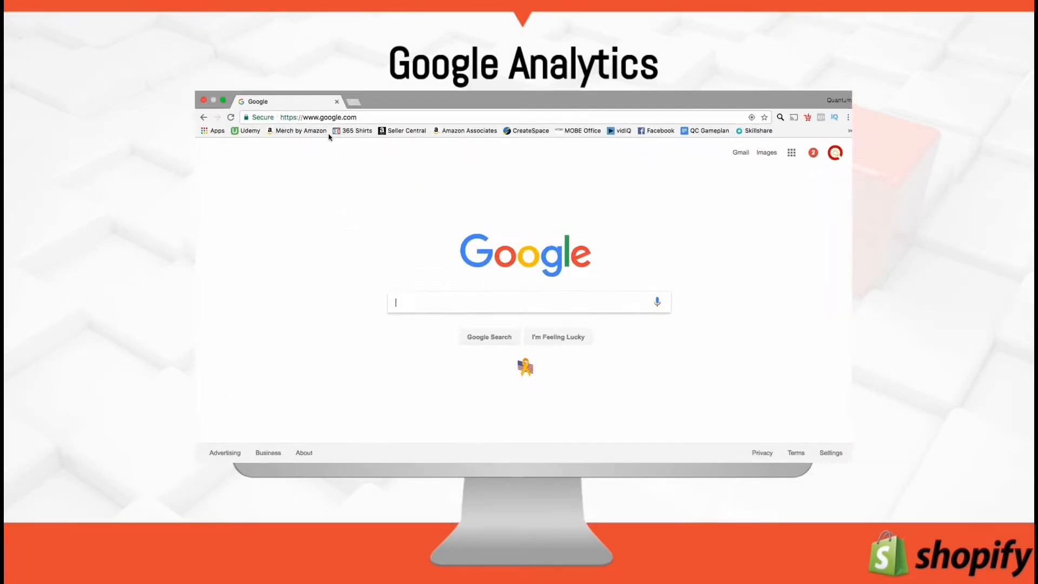
# Step: Go to shopify.com and reach the Online Store themes page showing the Minimal theme for MeditateZen
pyautogui.write('shopify.com')
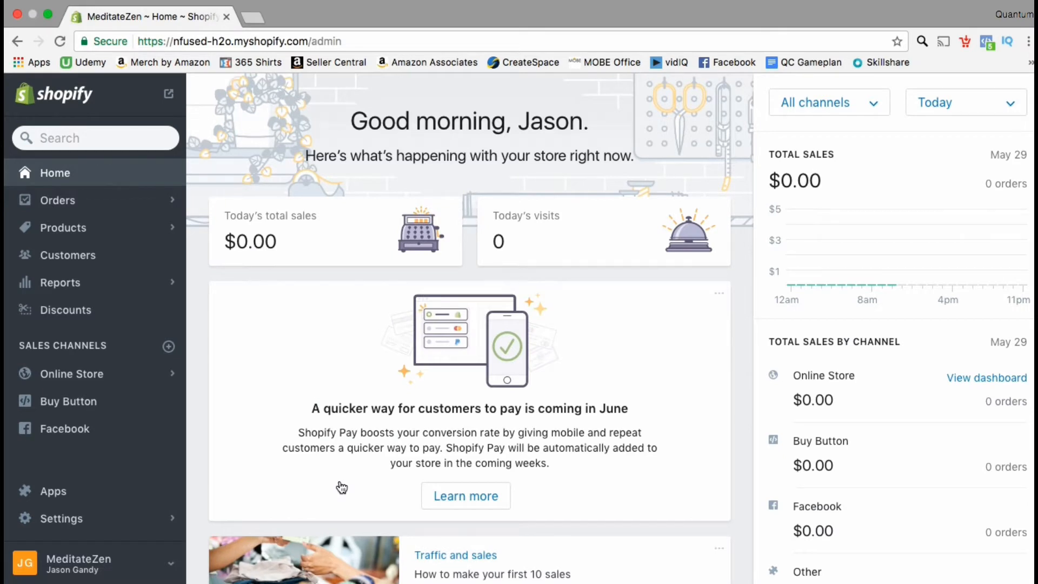
pyautogui.moveTo(174, 377)
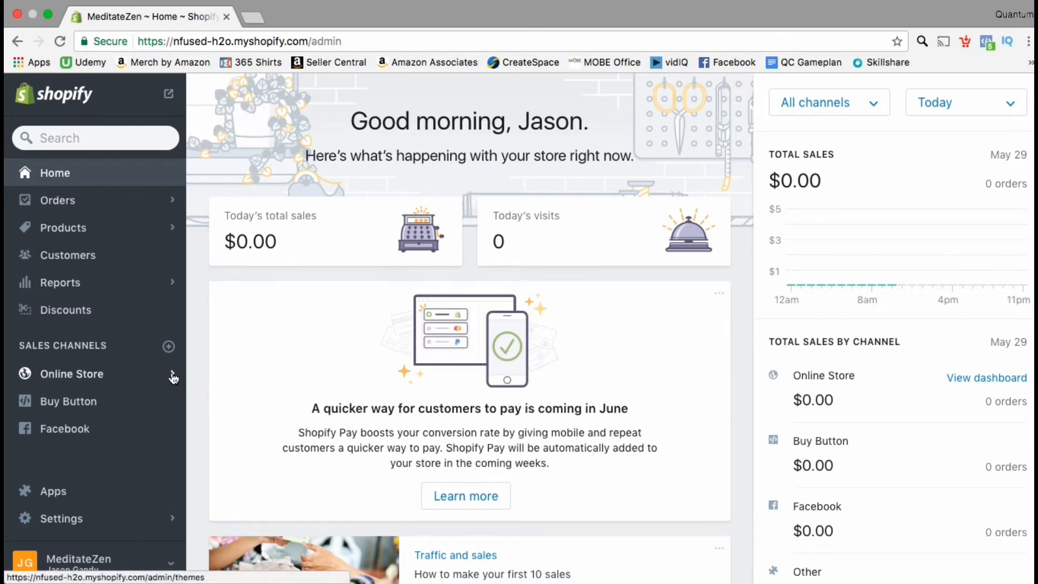
pyautogui.click(71, 374)
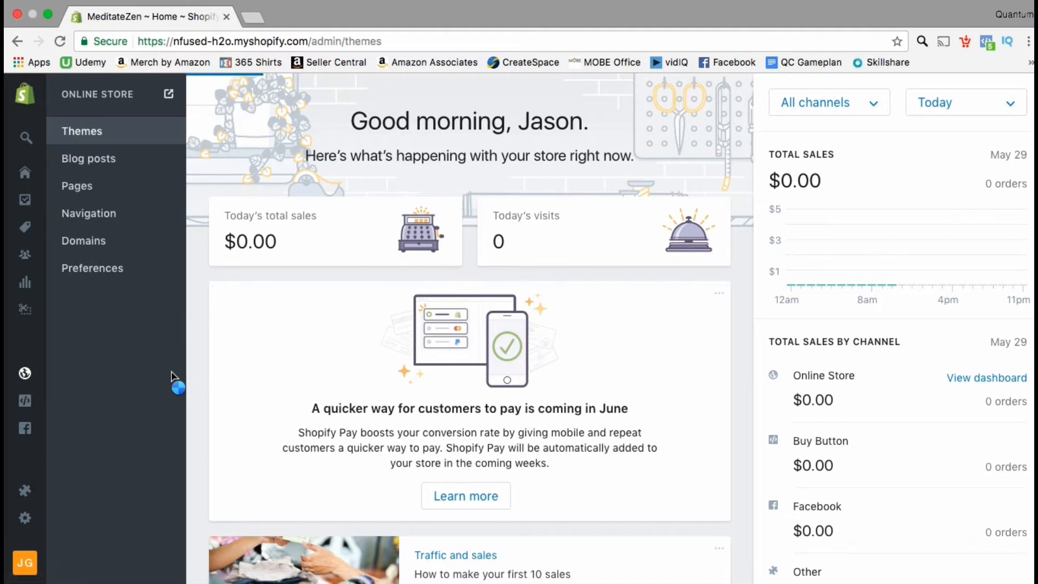
pyautogui.click(81, 130)
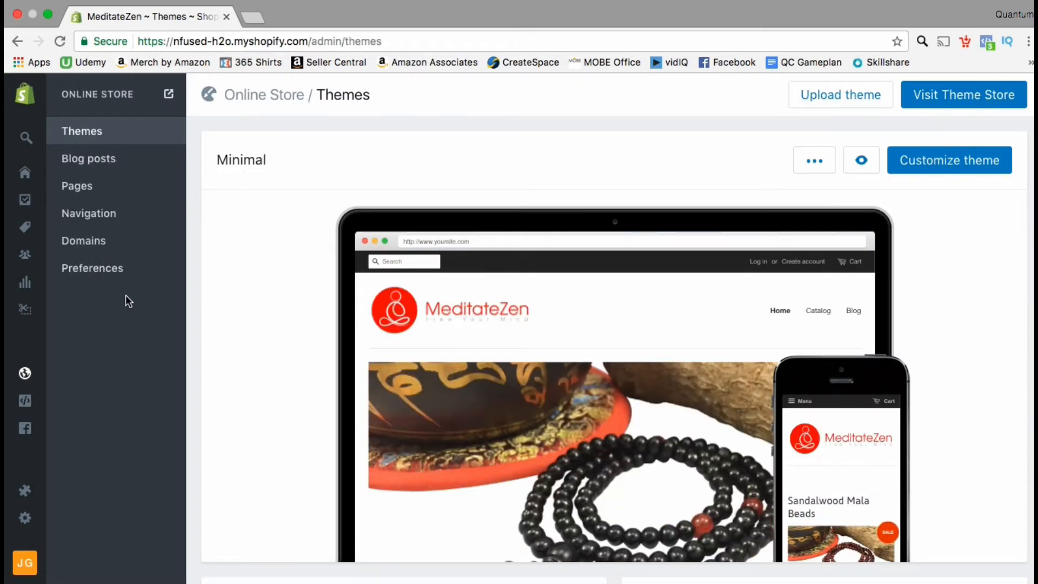
pyautogui.click(92, 268)
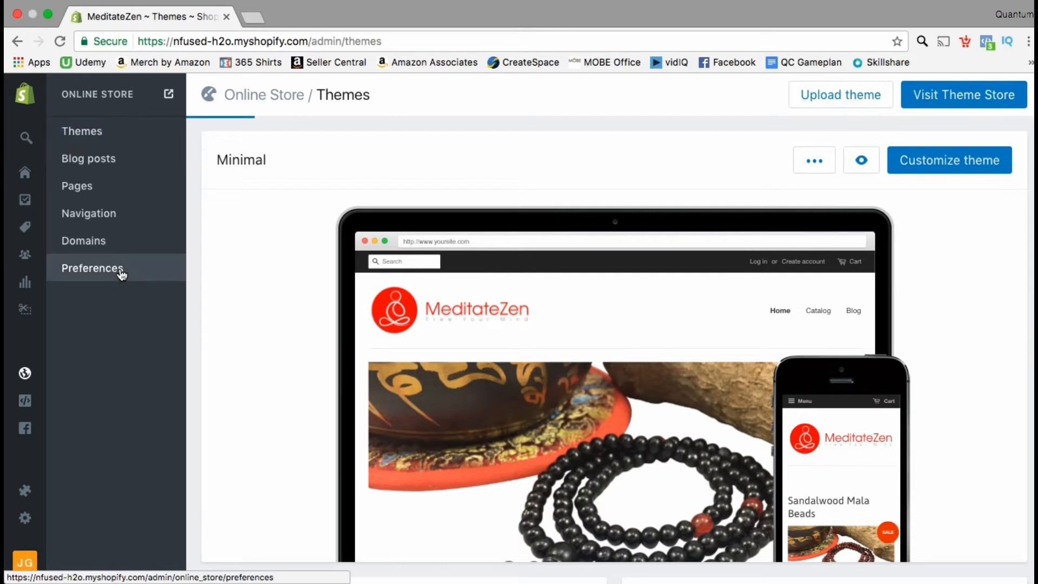
# Step: Show the Online Store Preferences down to the empty Google Analytics section
pyautogui.click(93, 268)
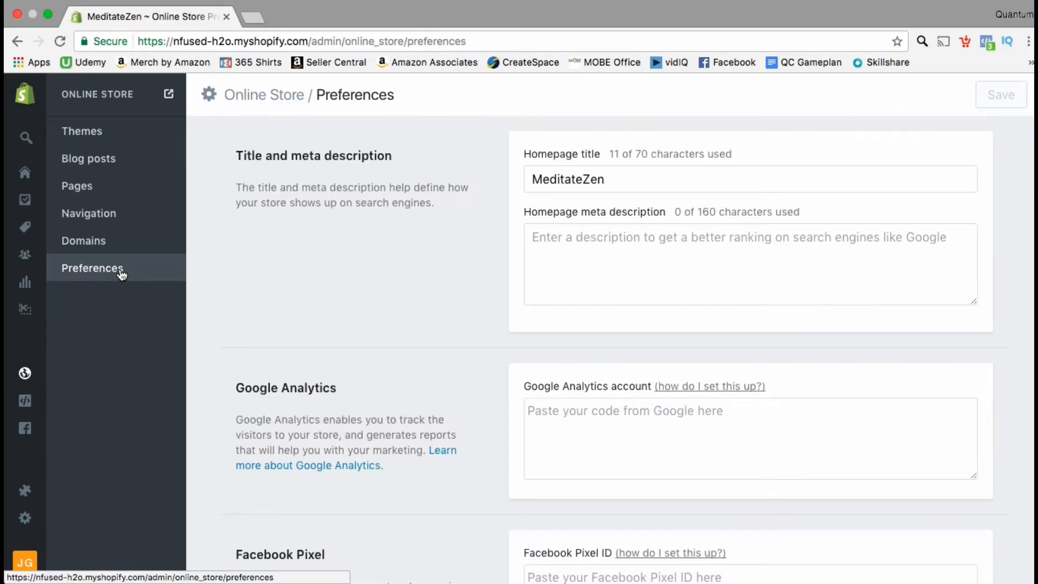
pyautogui.moveTo(266, 254)
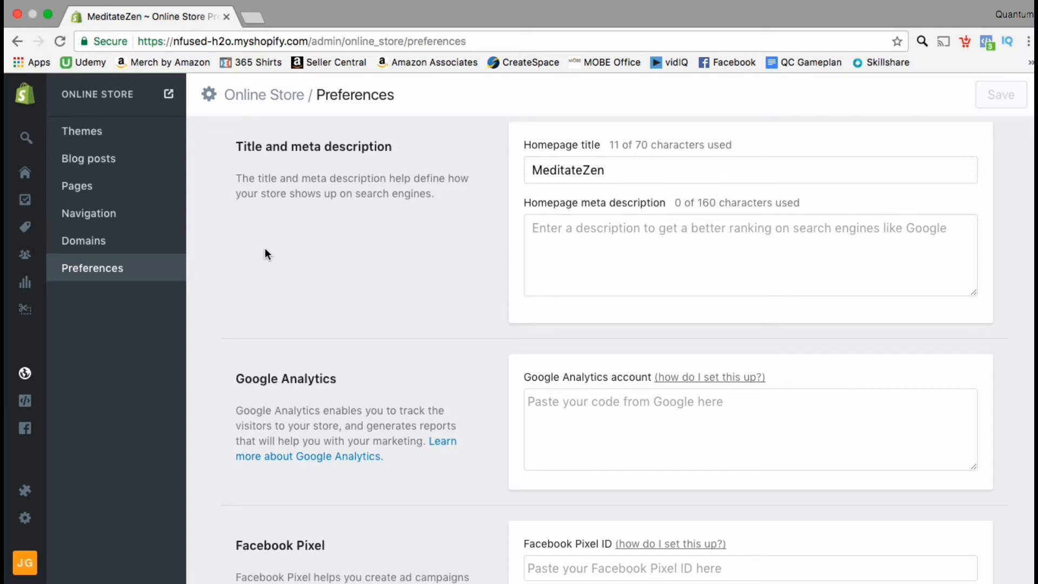
pyautogui.scroll(-3)
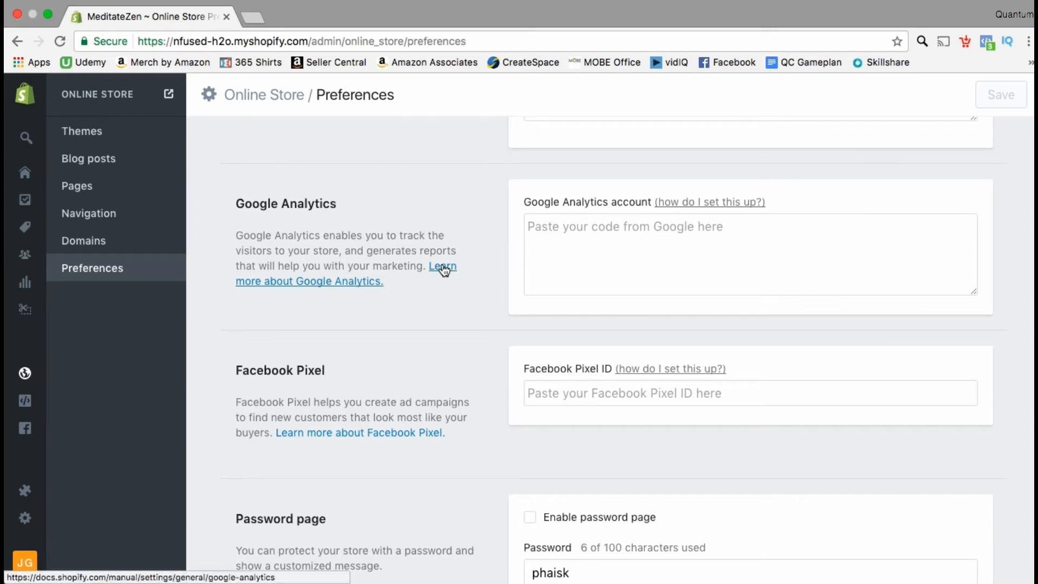
# Step: Read the 'Working with Google Analytics' help article down to Enabling Analytics
pyautogui.click(441, 266)
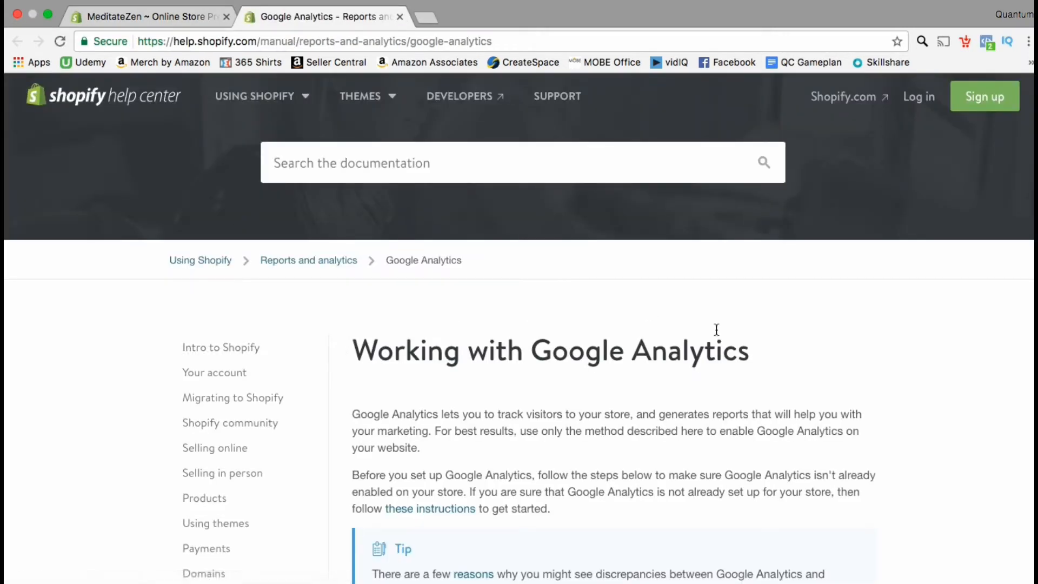
pyautogui.moveTo(941, 393)
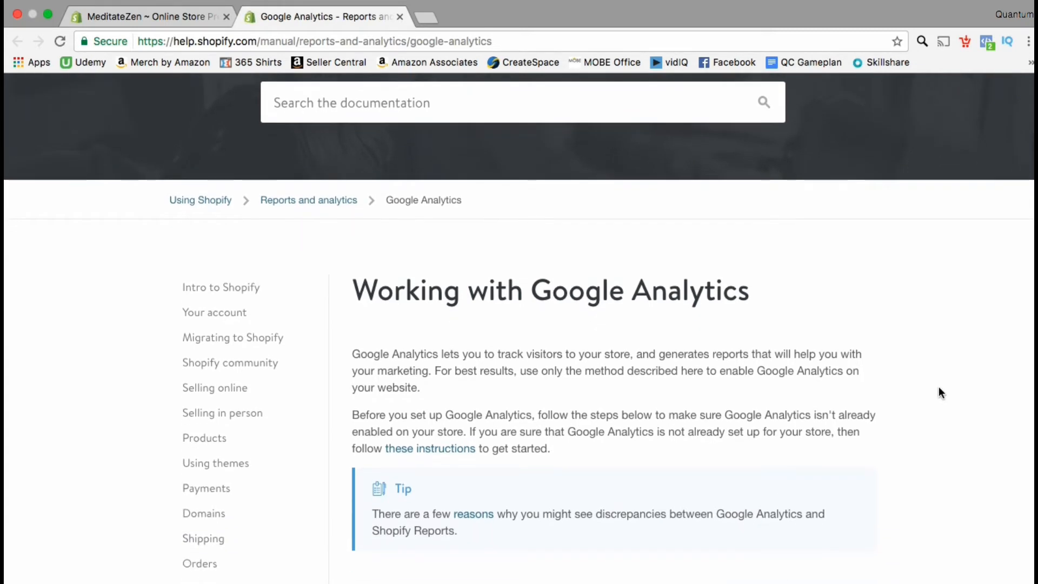
pyautogui.scroll(-3)
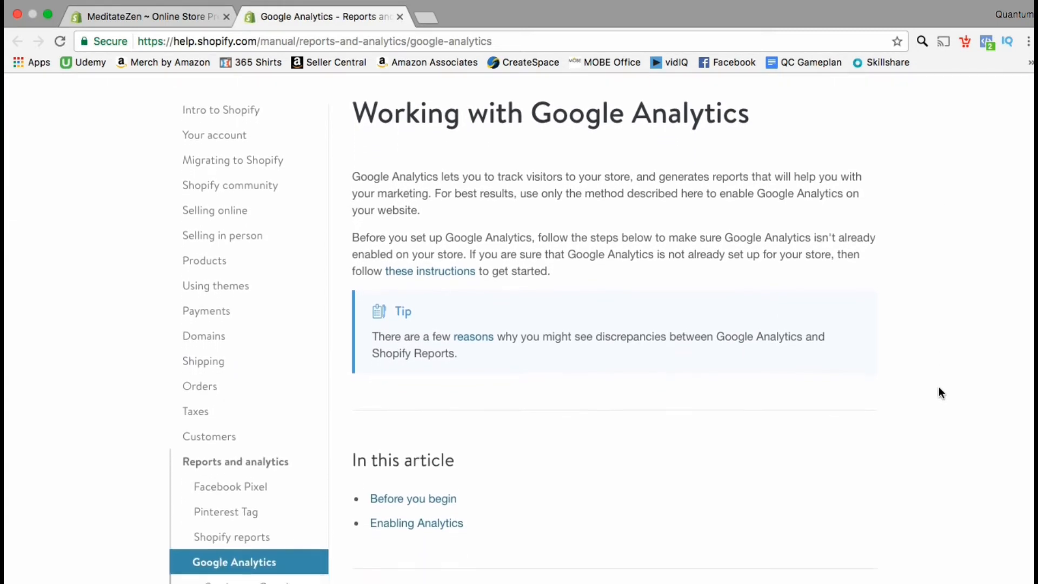
pyautogui.scroll(-3)
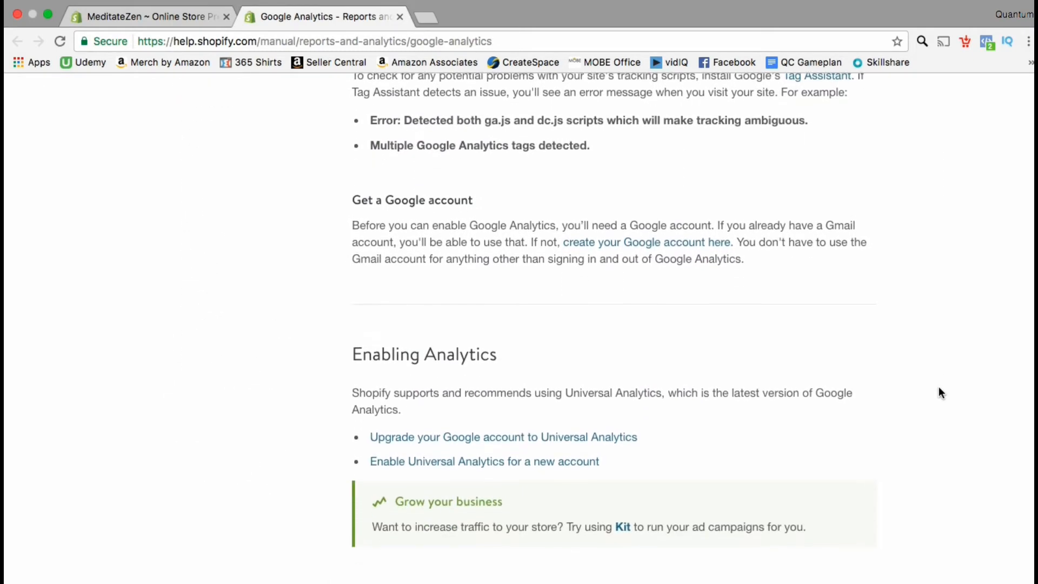
pyautogui.scroll(-3)
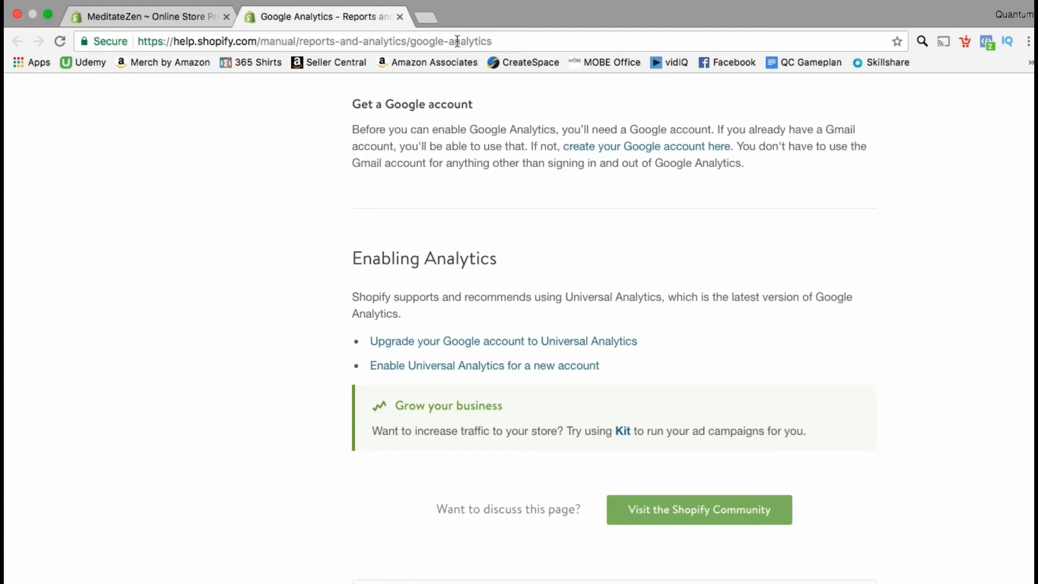
# Step: Close the help tab and reach the Google Analytics site via a Google search for 'google analytics'
pyautogui.click(149, 16)
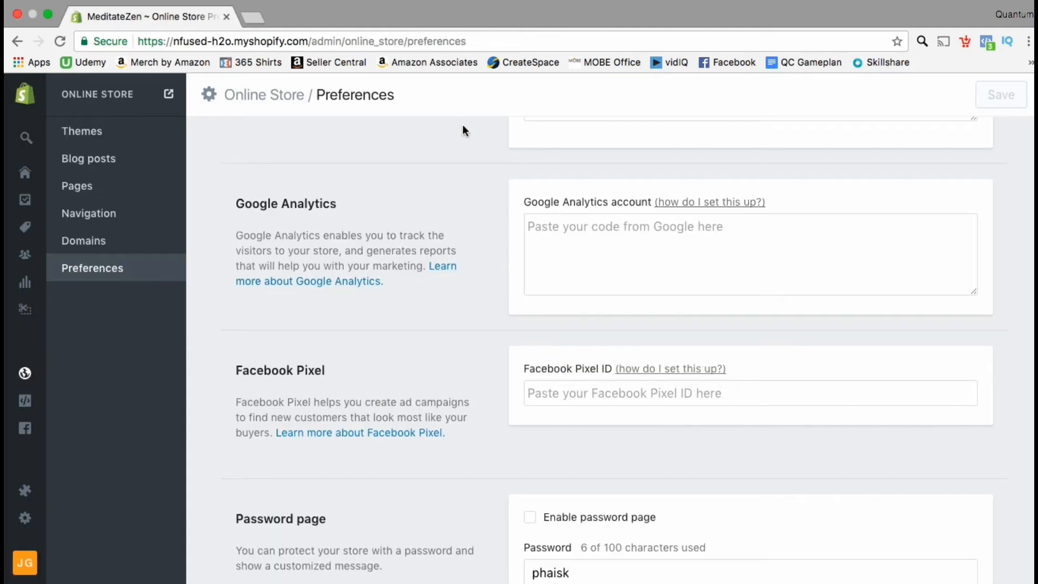
pyautogui.moveTo(362, 83)
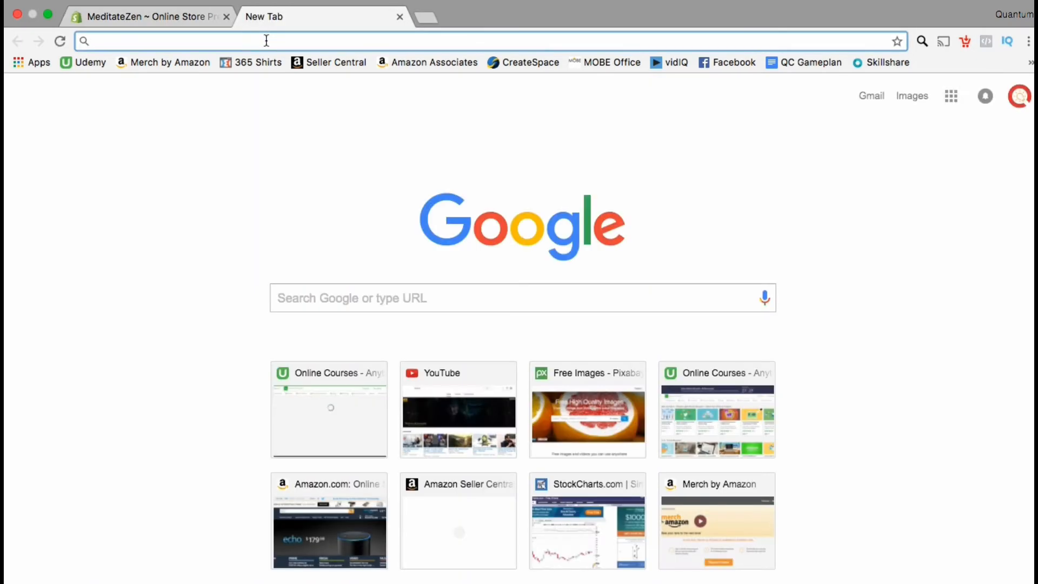
pyautogui.write('google.com')
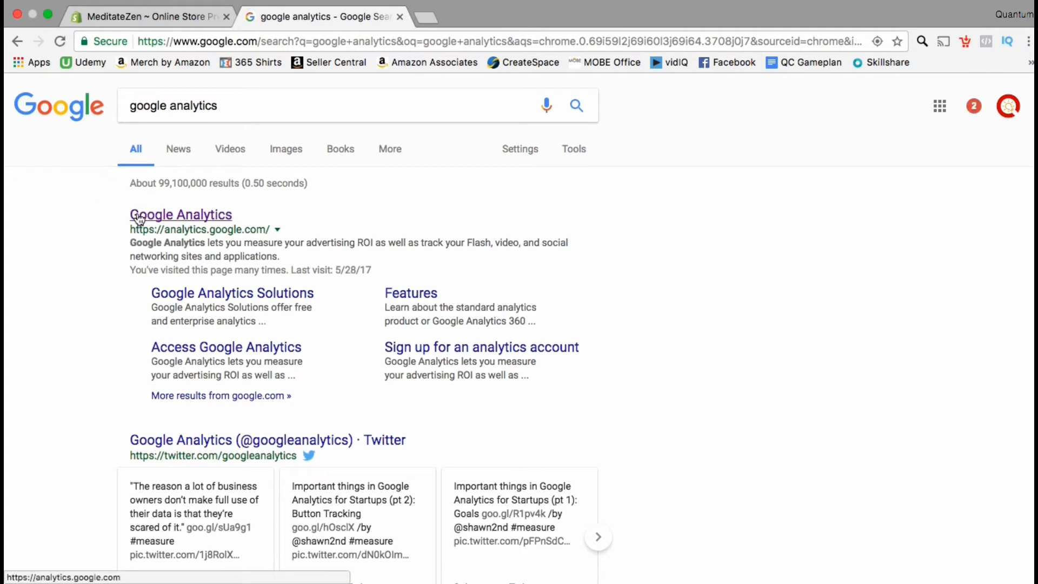
pyautogui.click(180, 214)
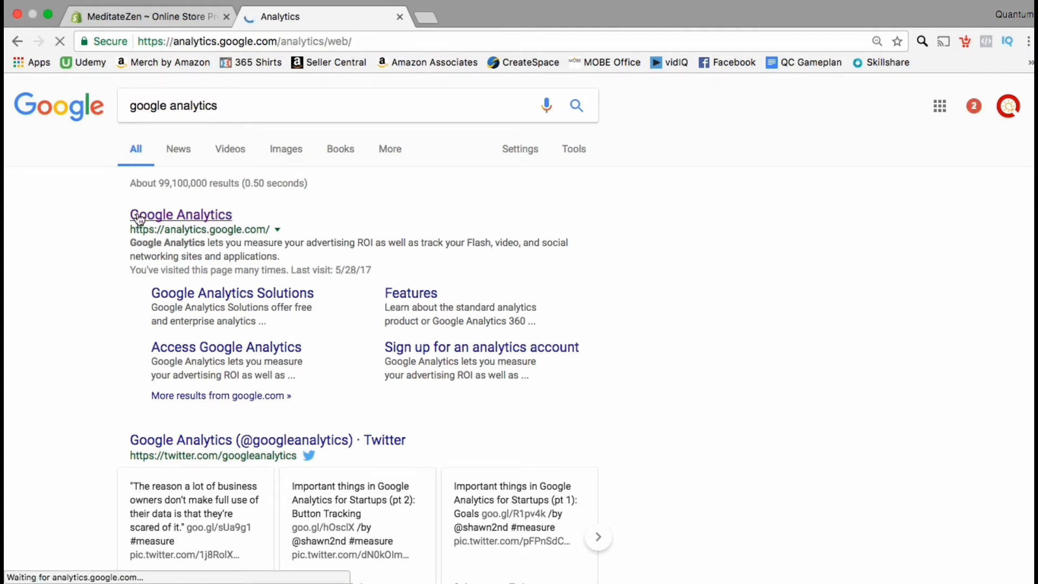
# Step: From the Admin account dropdown, start creating a new Google Analytics account
pyautogui.click(180, 214)
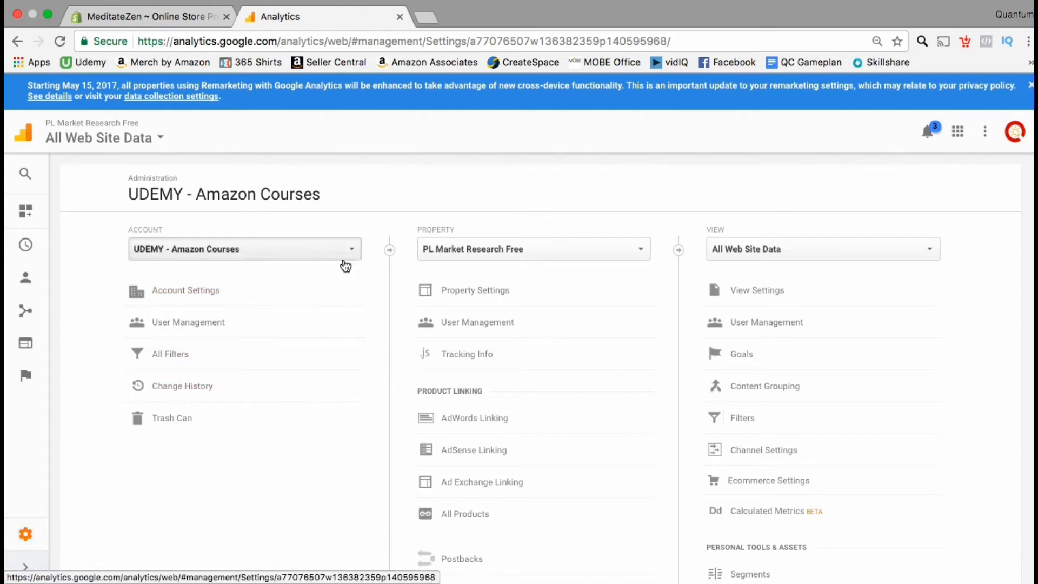
pyautogui.click(351, 249)
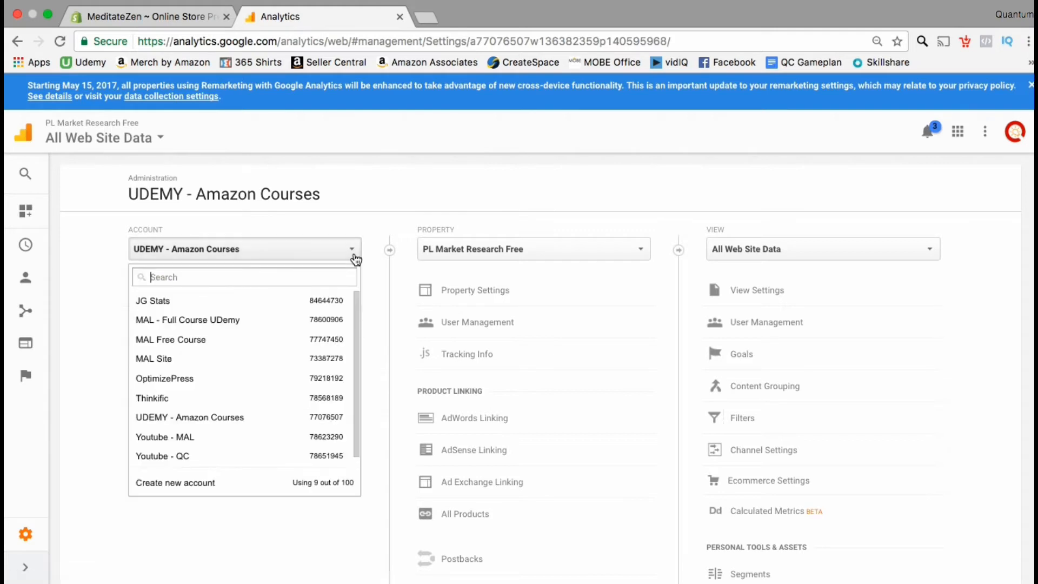
pyautogui.moveTo(300, 482)
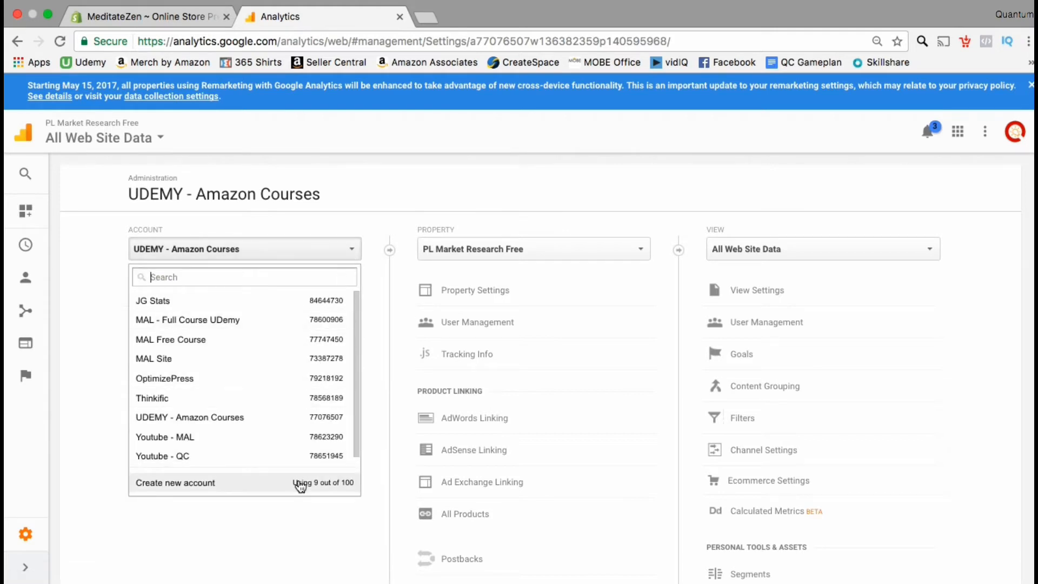
pyautogui.click(175, 482)
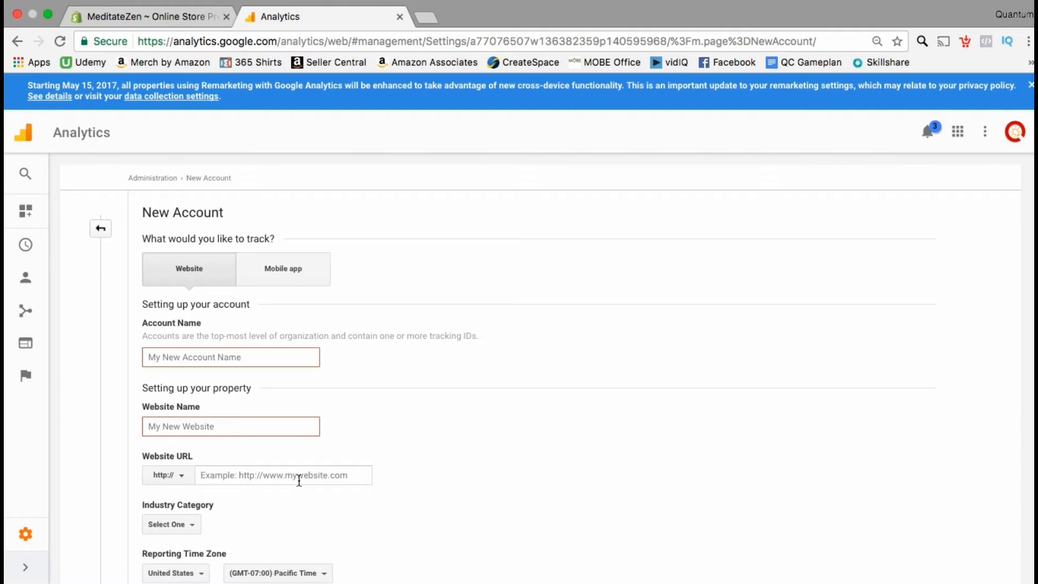
# Step: Name the new account 'Shopify Store - MeditateZen'
pyautogui.click(230, 357)
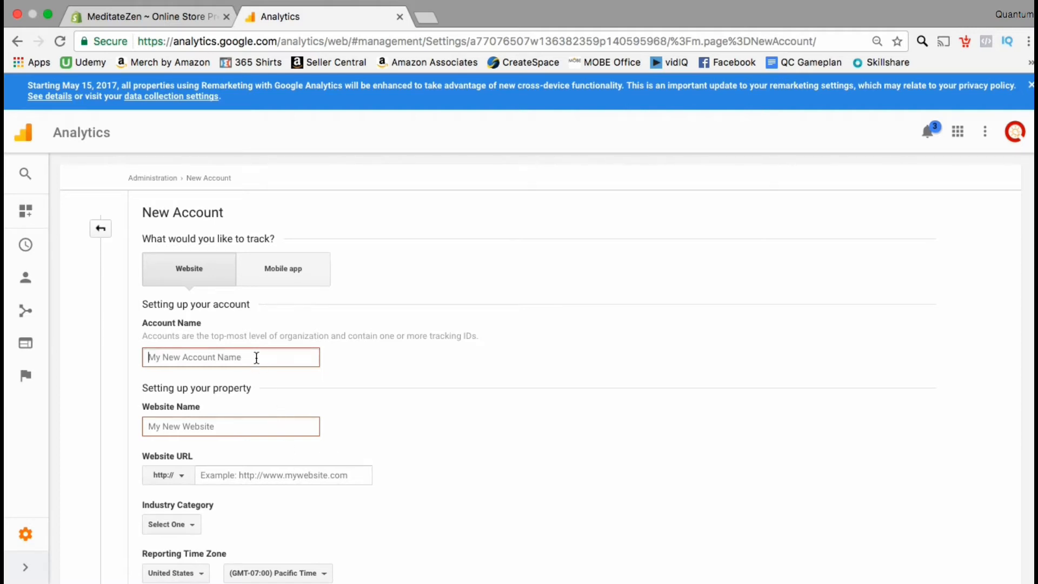
pyautogui.write('Shopify')
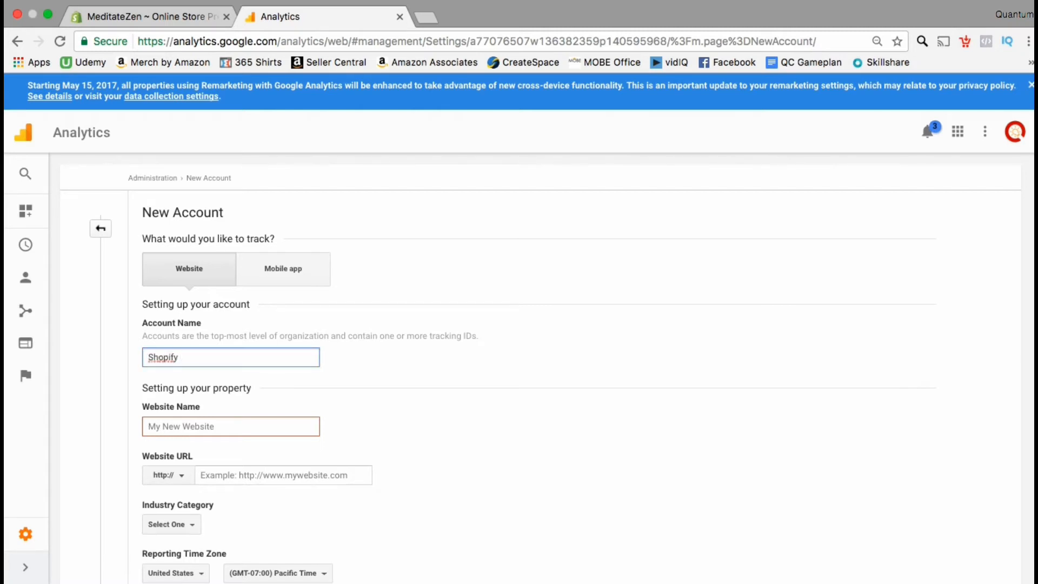
pyautogui.write('Store')
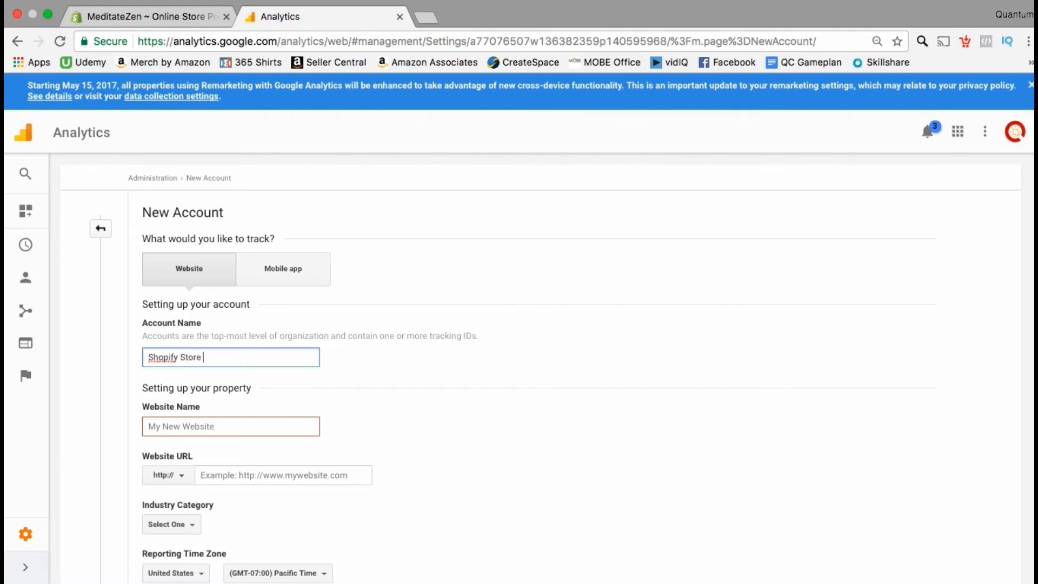
pyautogui.write('- Medit')
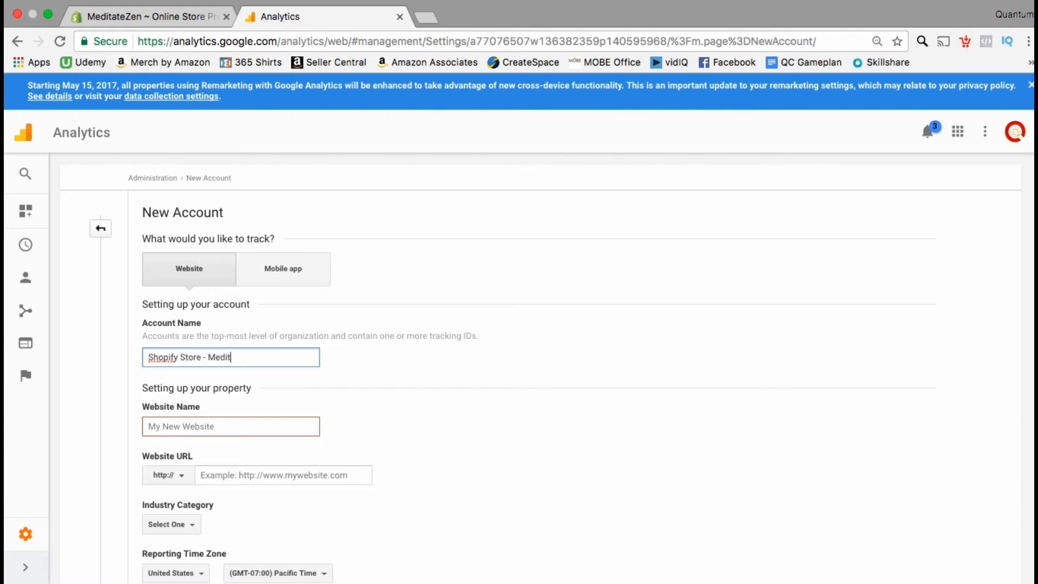
pyautogui.write('ate')
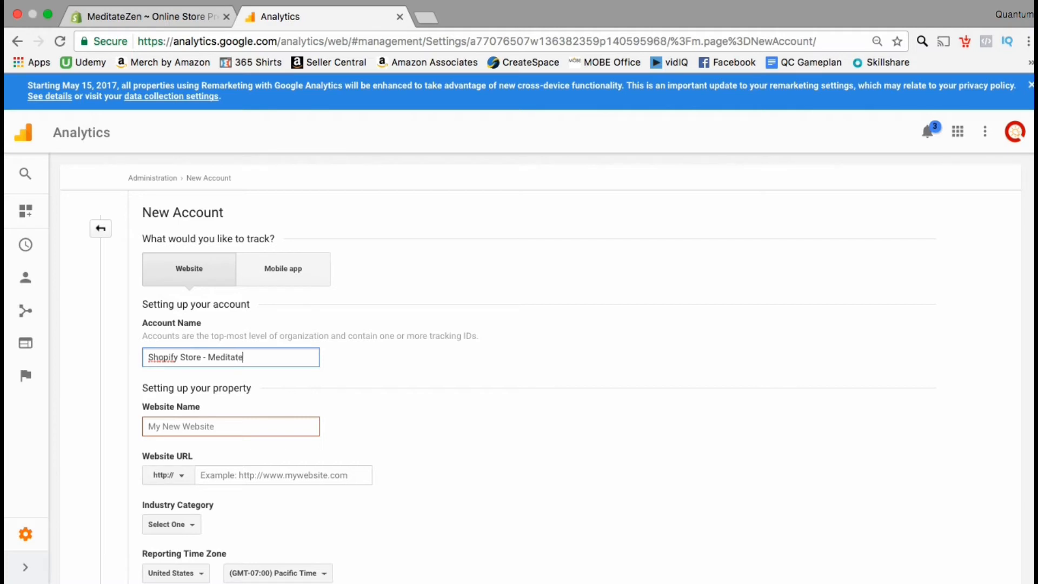
pyautogui.write('Zen')
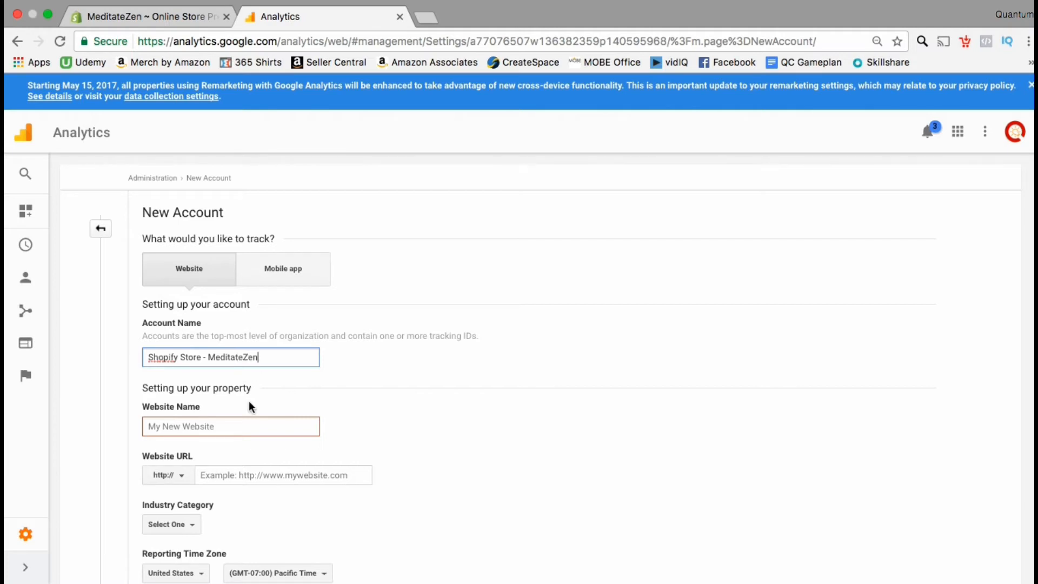
# Step: Enter the website name 'Shopify.com' and move to the Website URL field
pyautogui.click(231, 427)
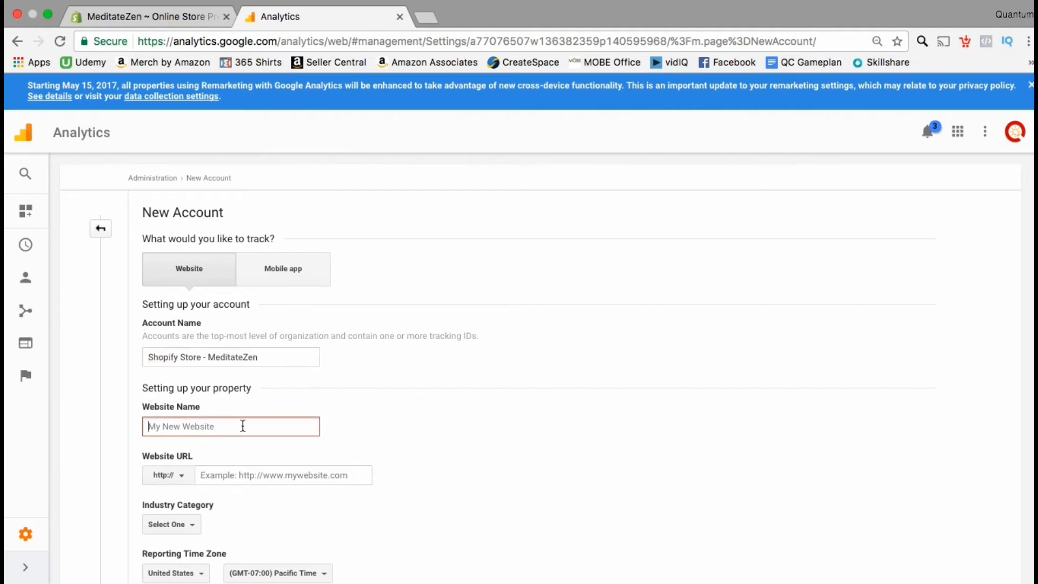
pyautogui.write('Shopify')
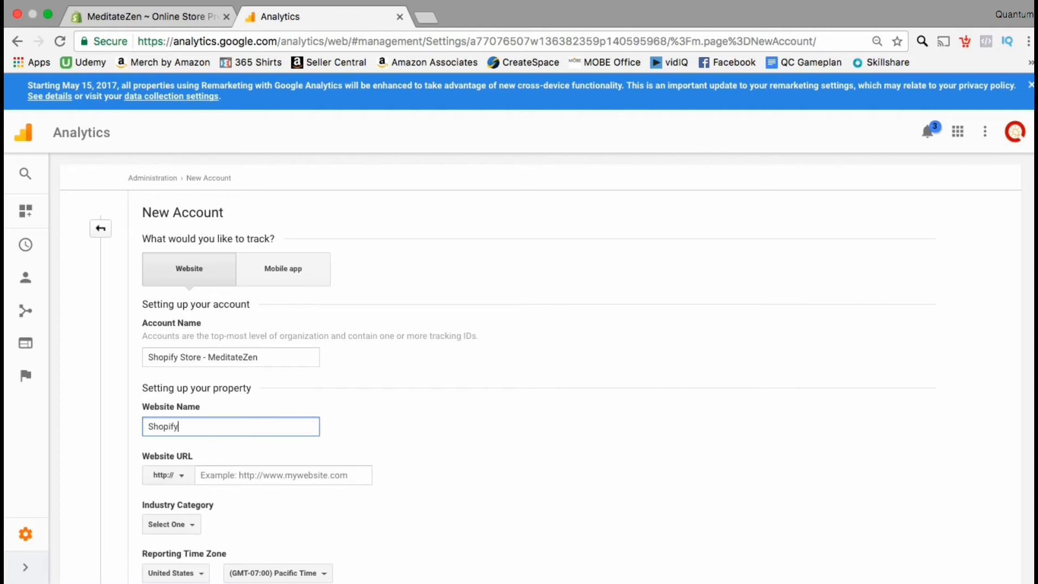
pyautogui.write('.com')
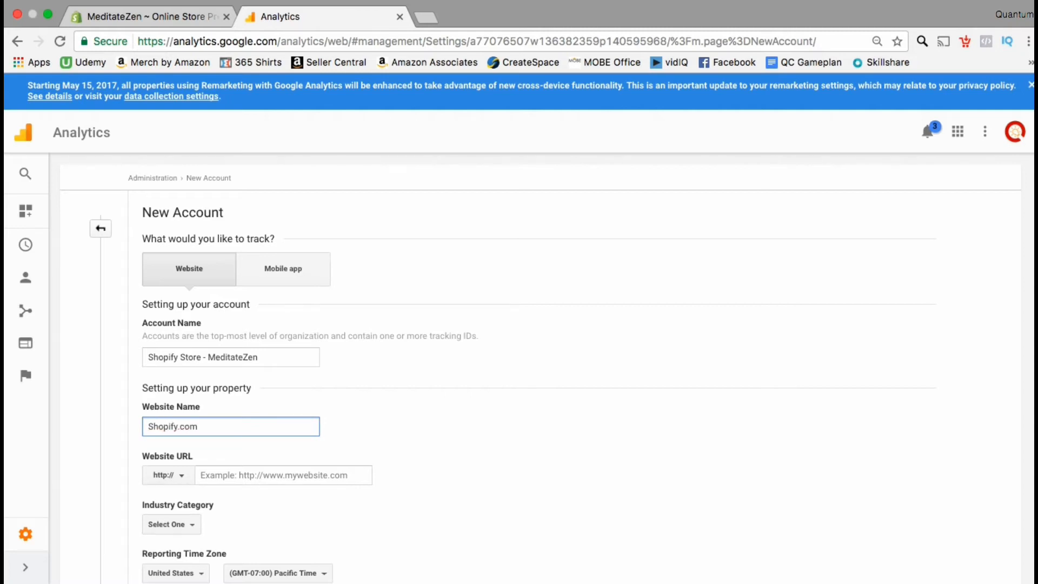
pyautogui.click(282, 474)
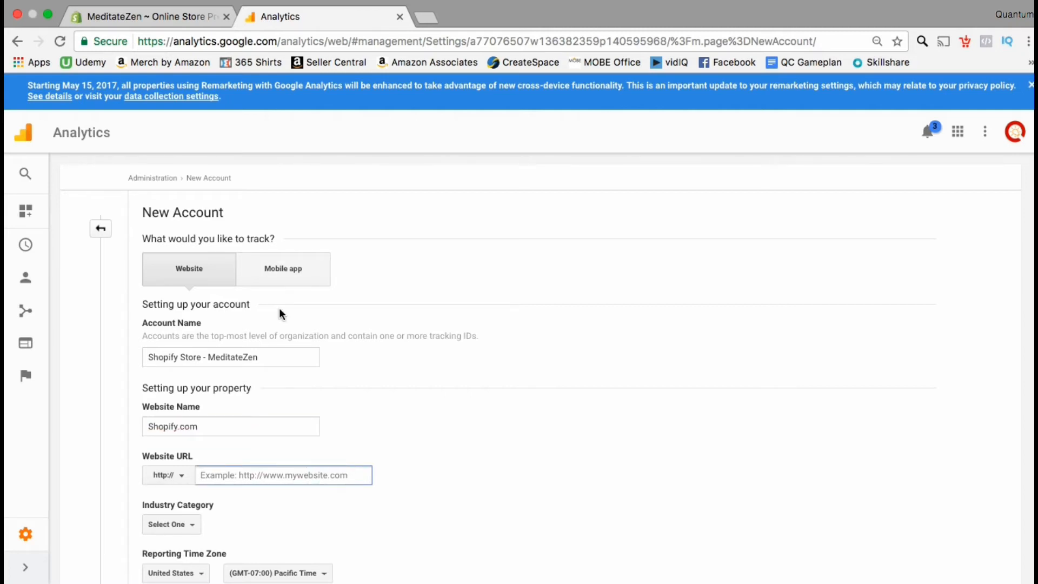
pyautogui.click(152, 16)
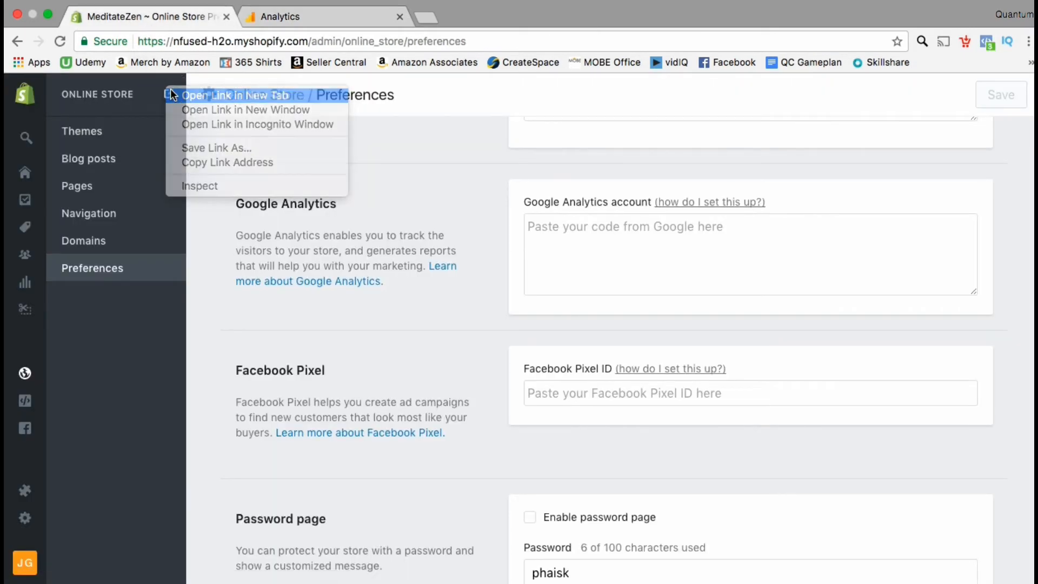
pyautogui.click(233, 95)
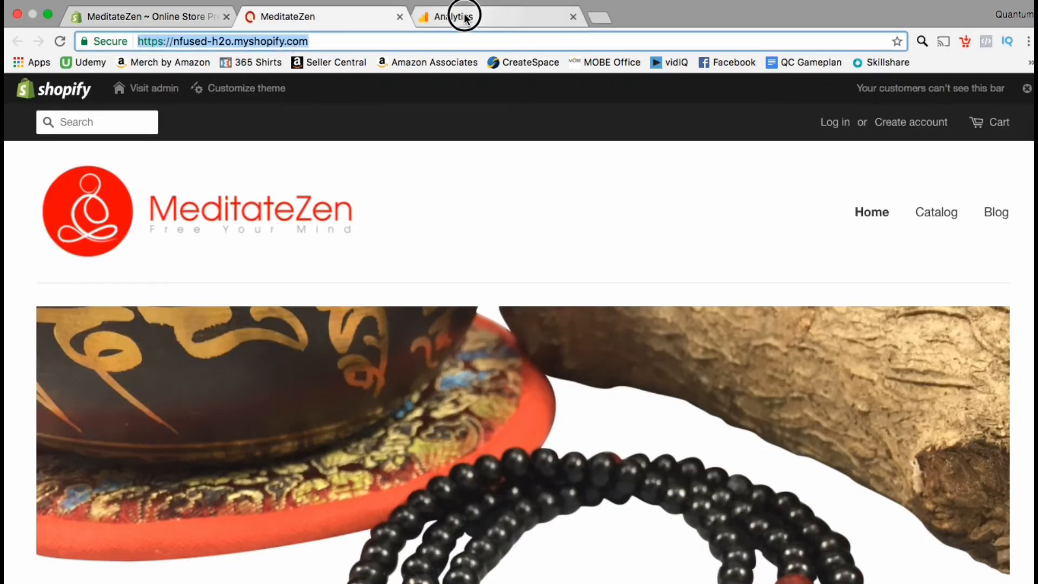
pyautogui.click(454, 16)
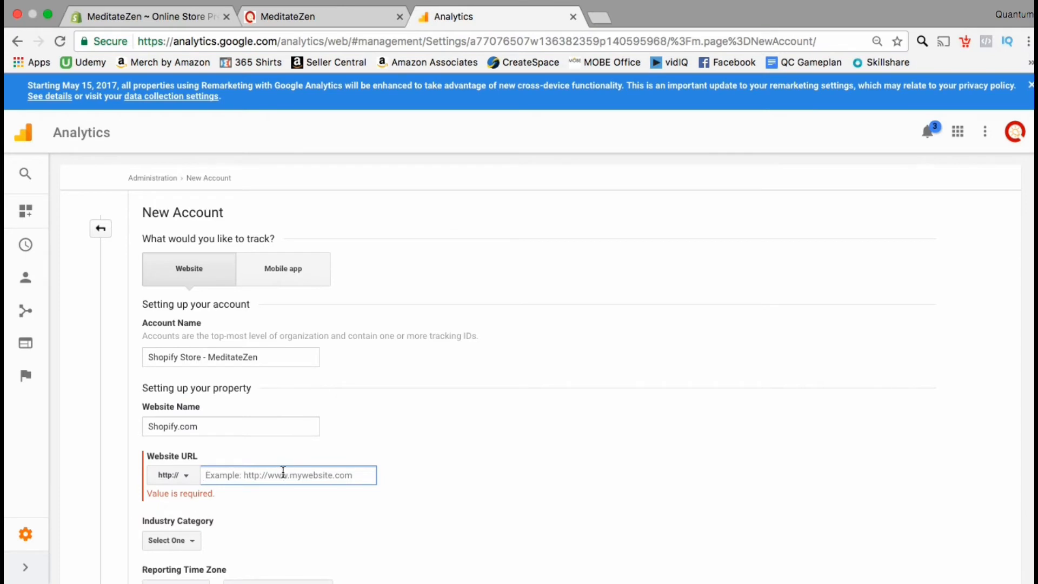
pyautogui.write('https://nfused-h2o.myshopify.com/')
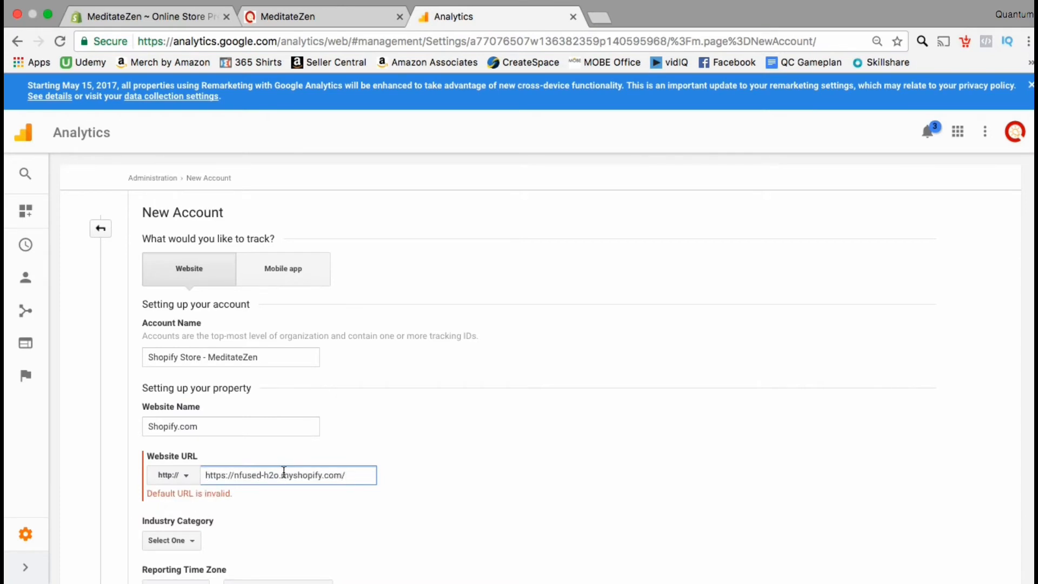
pyautogui.scroll(-3)
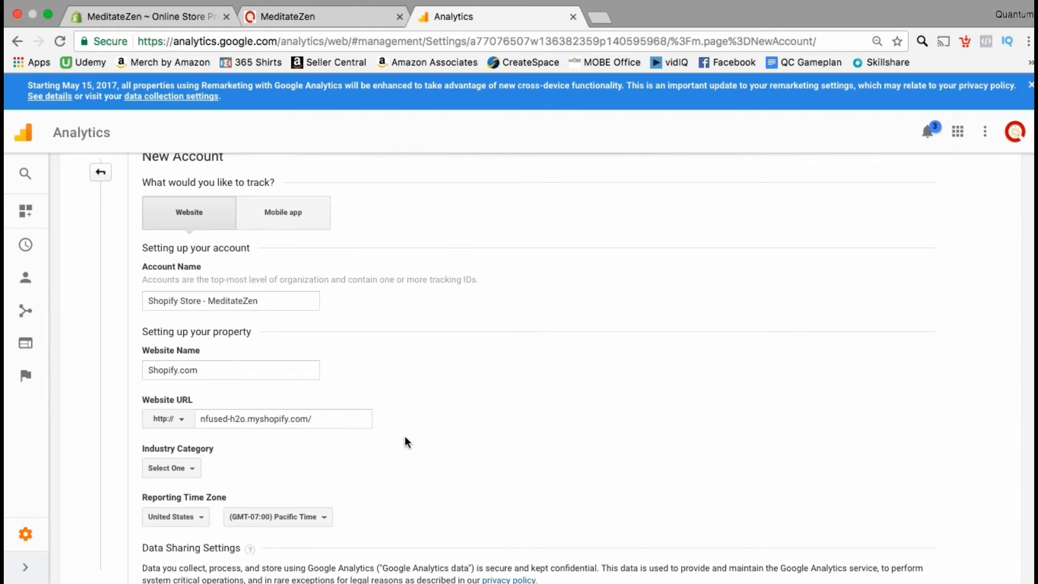
# Step: Set the industry category to Hobbies and Leisure
pyautogui.scroll(-3)
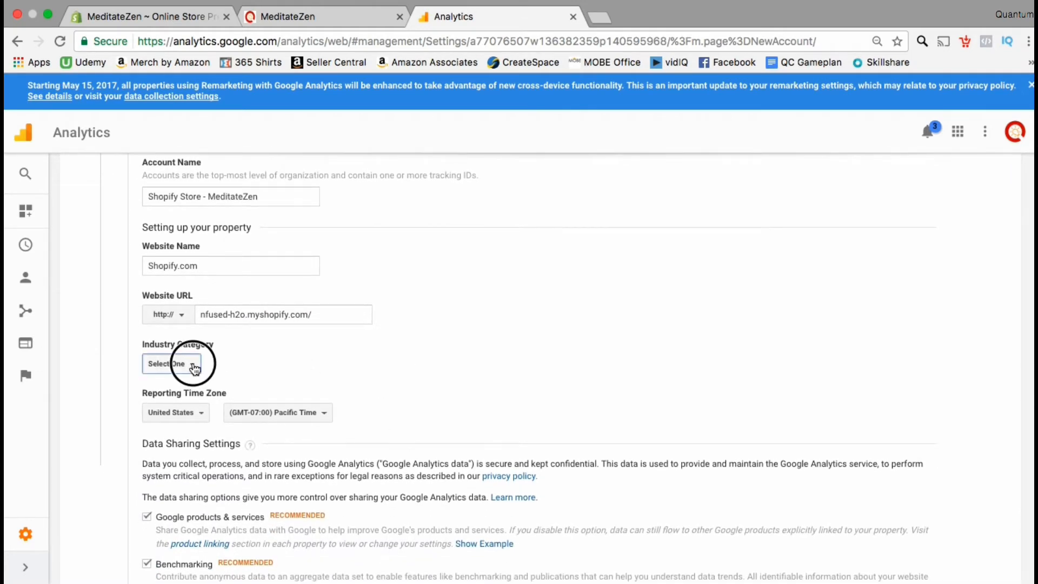
pyautogui.click(170, 364)
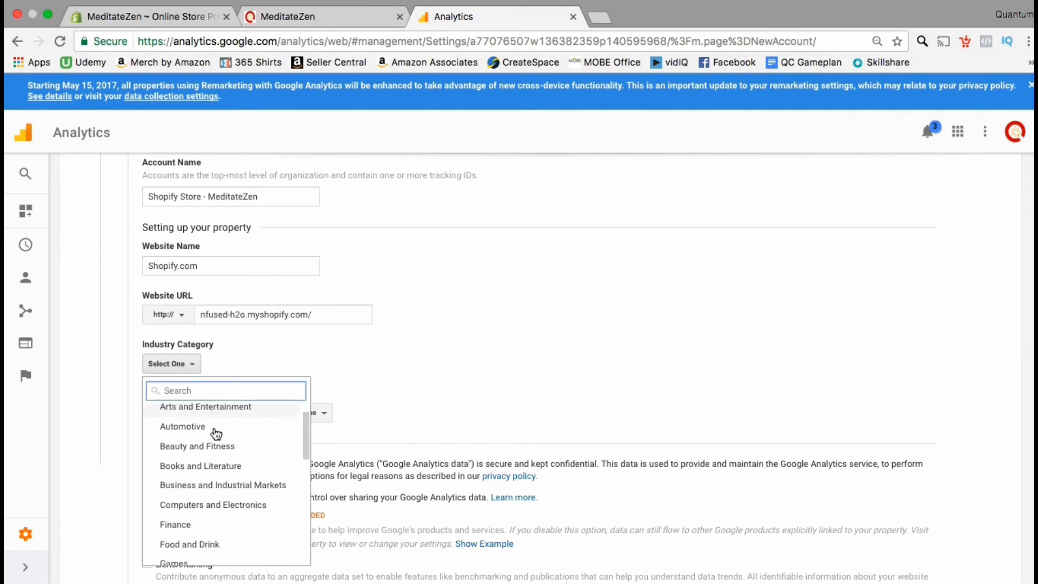
pyautogui.scroll(-3)
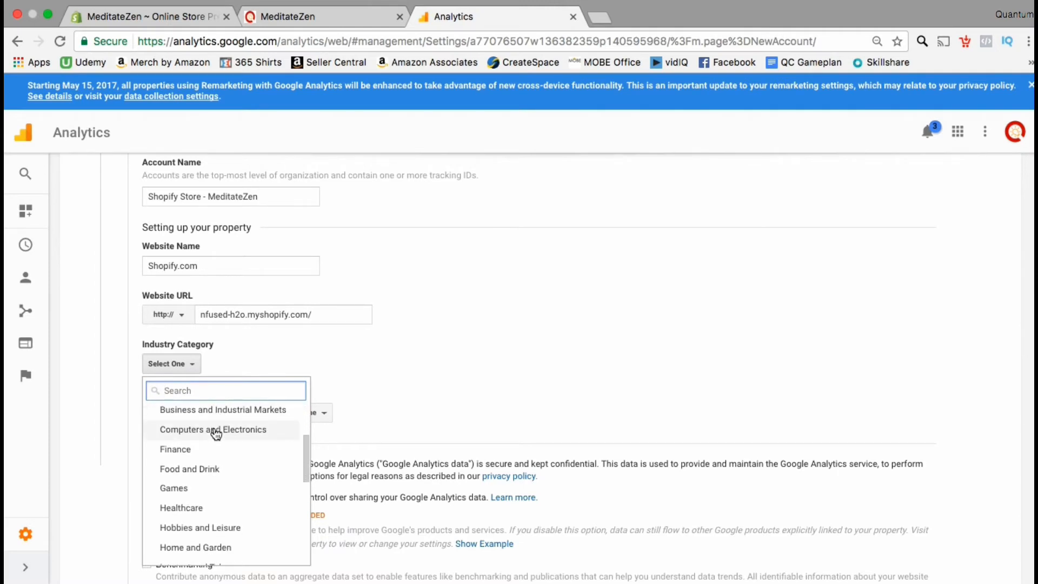
pyautogui.scroll(-3)
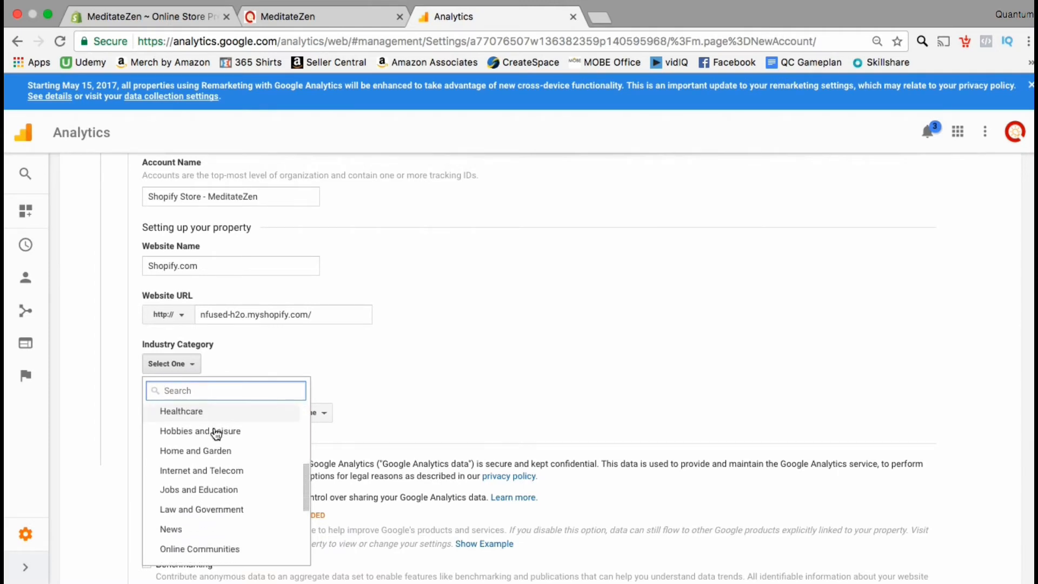
pyautogui.click(200, 432)
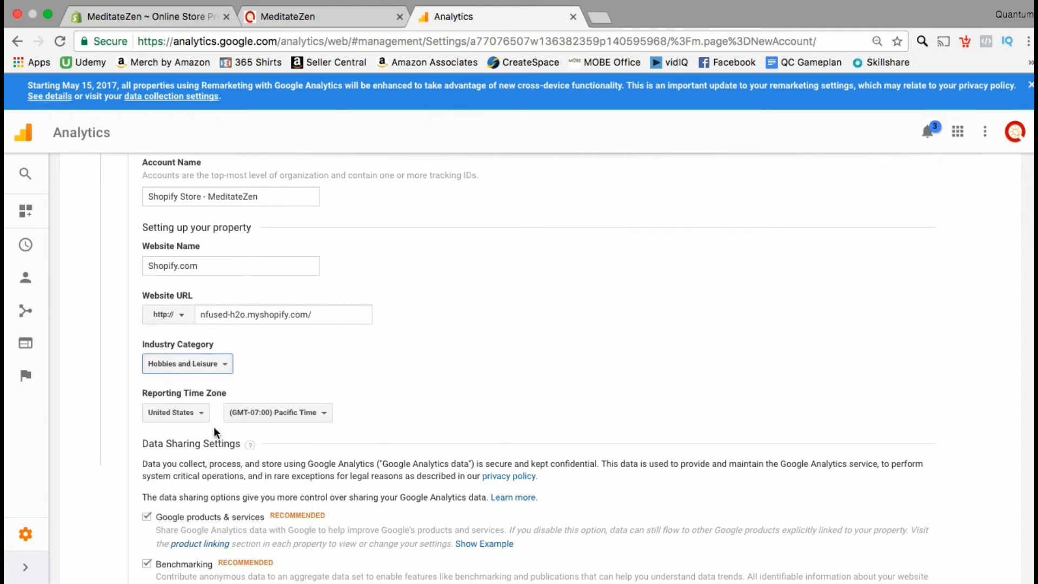
pyautogui.moveTo(318, 412)
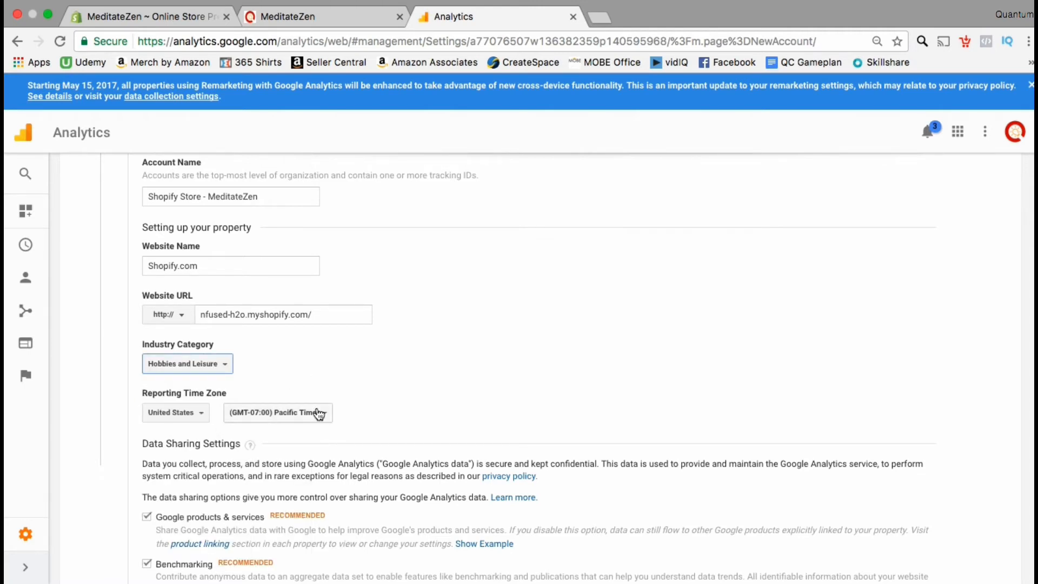
# Step: Set the reporting time zone to GMT-04:00 Eastern Time and request the tracking ID
pyautogui.click(277, 412)
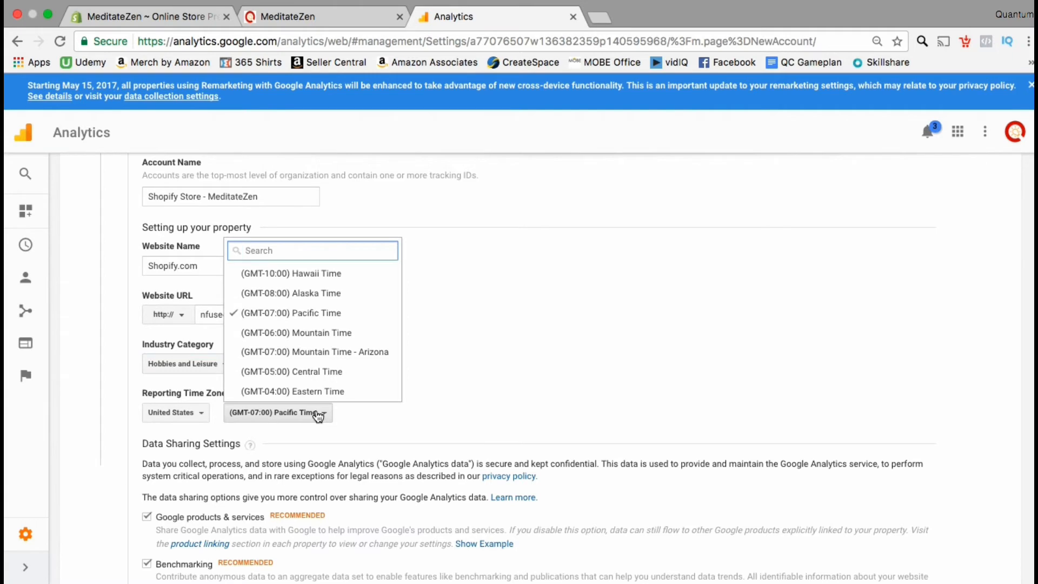
pyautogui.click(291, 391)
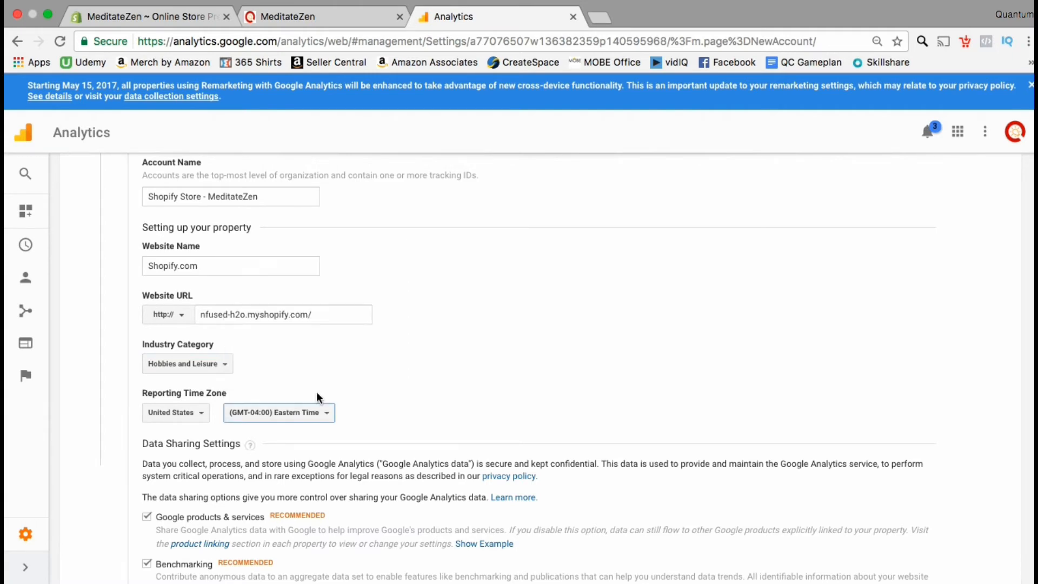
pyautogui.scroll(-3)
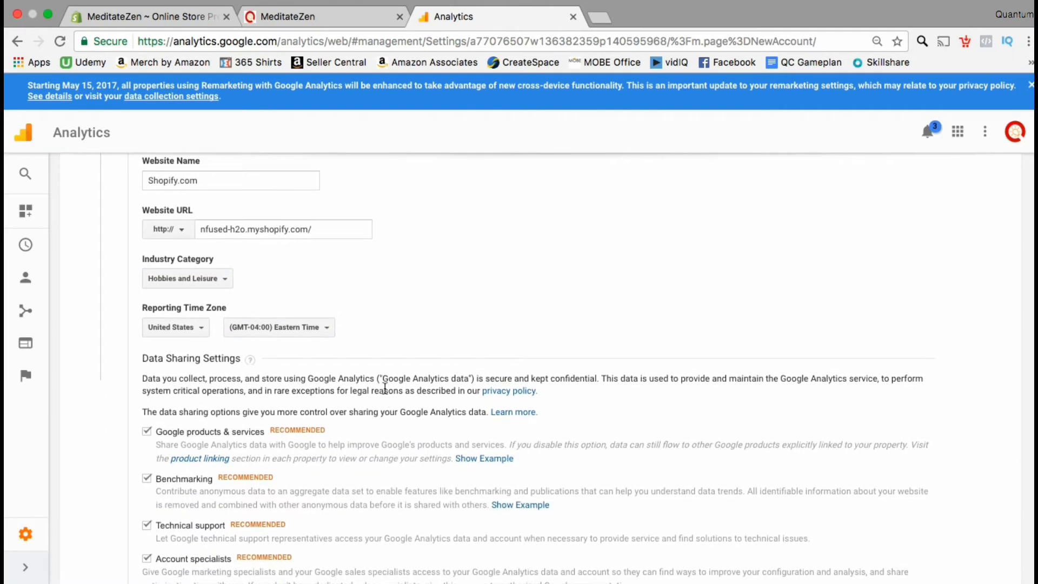
pyautogui.scroll(-3)
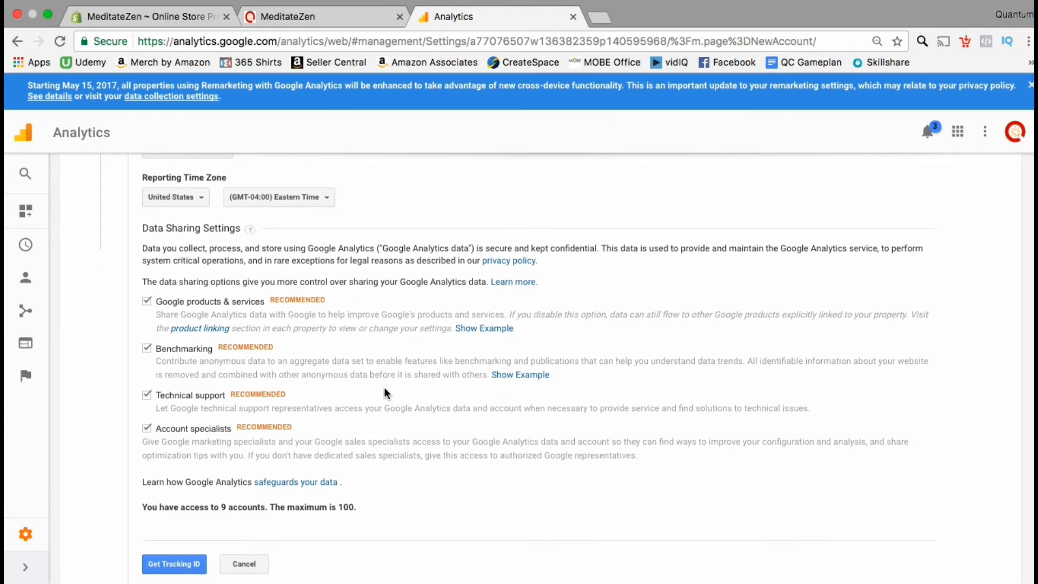
pyautogui.scroll(-3)
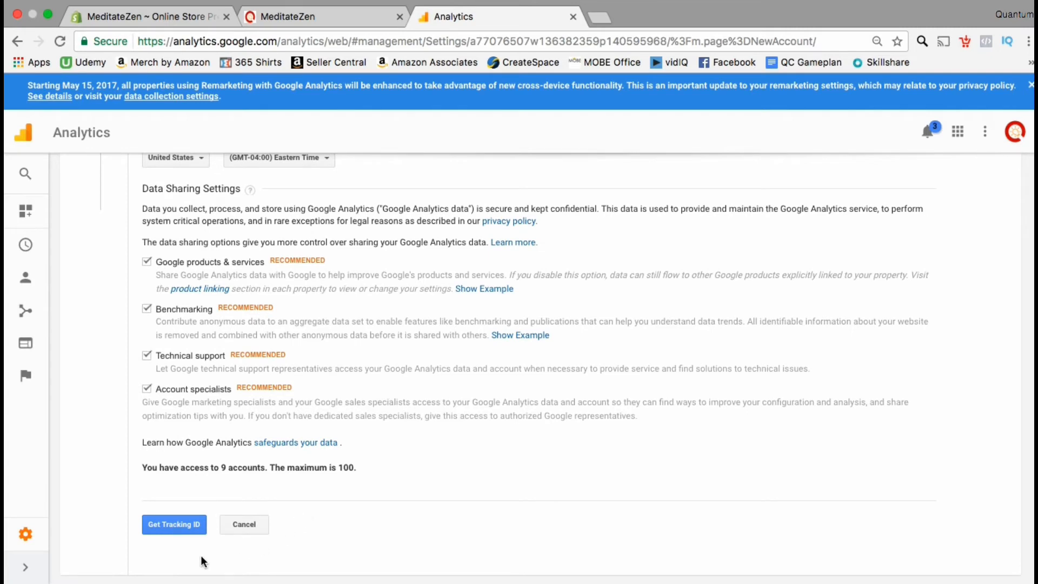
pyautogui.click(174, 524)
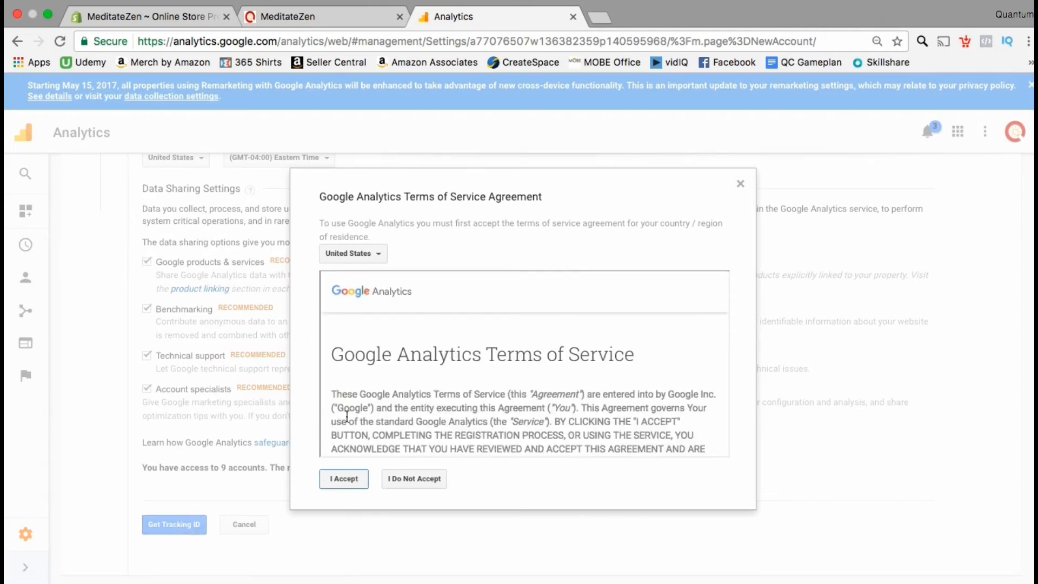
pyautogui.scroll(-3)
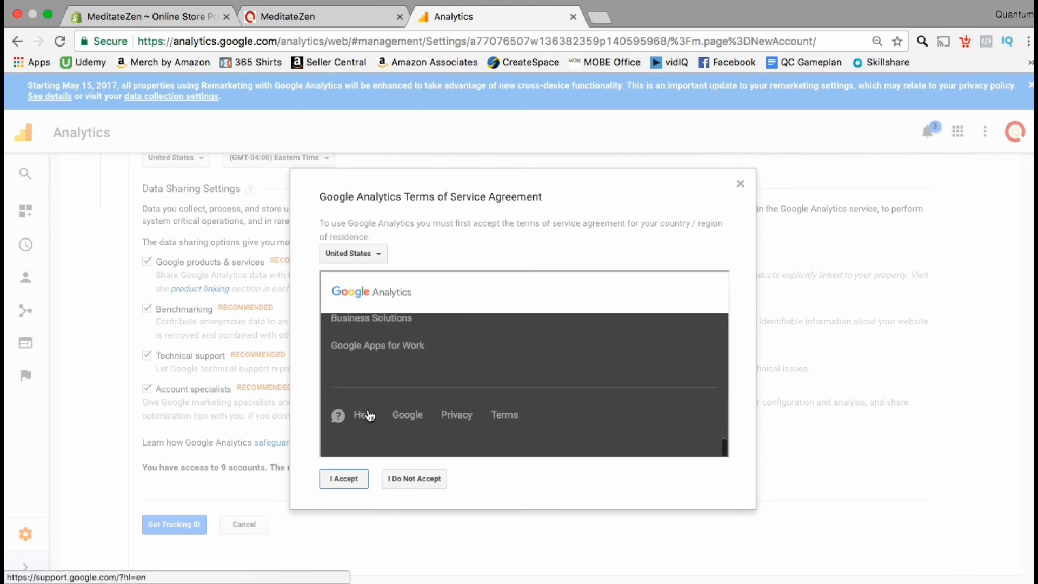
pyautogui.click(344, 479)
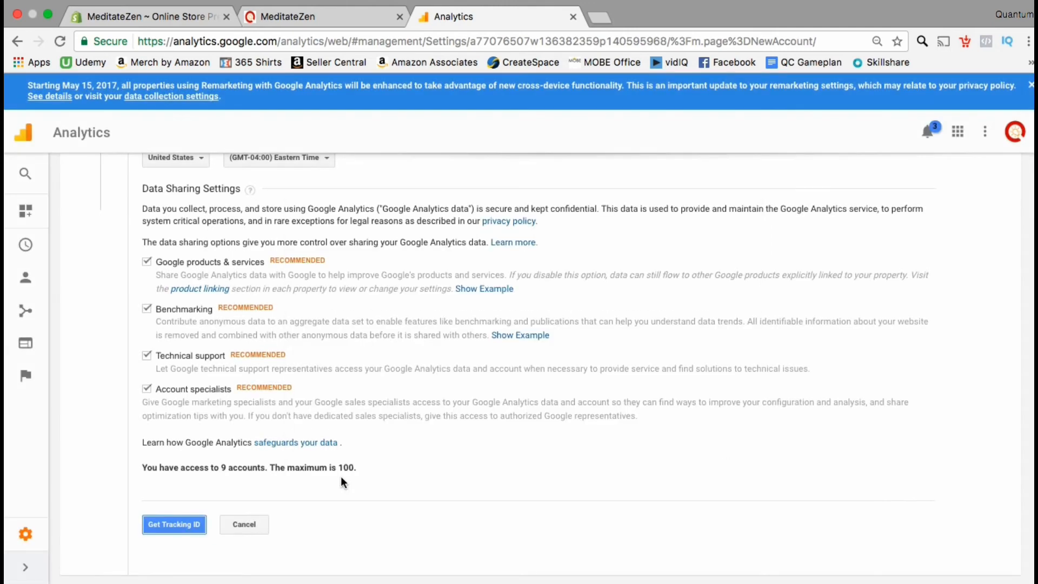
pyautogui.click(174, 525)
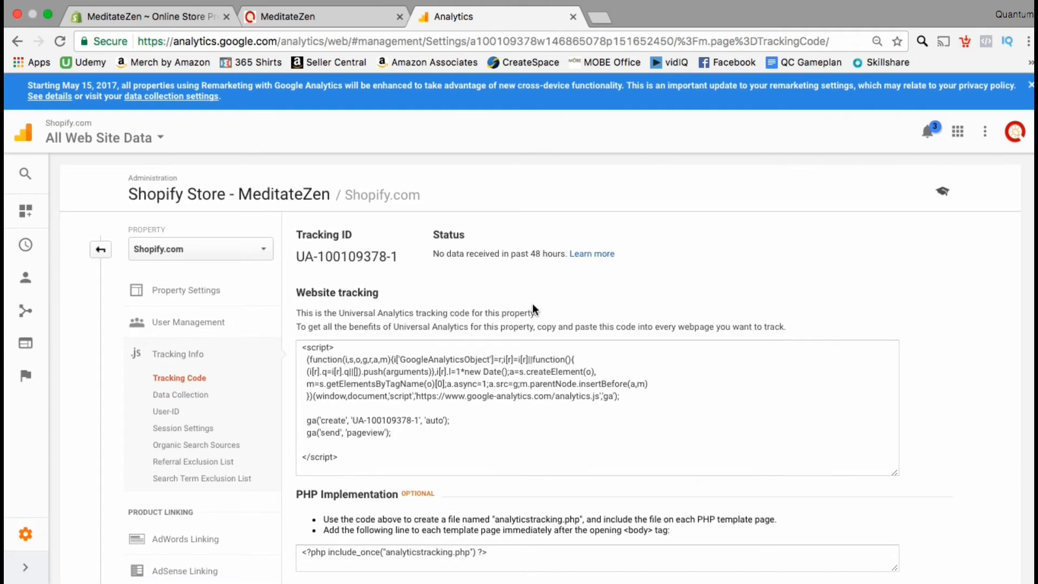
pyautogui.moveTo(419, 269)
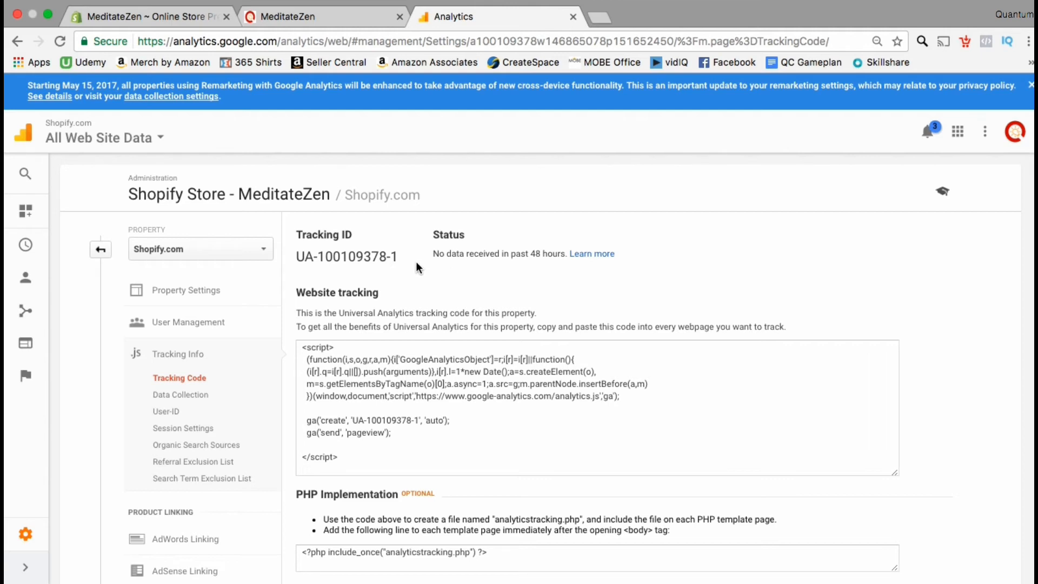
pyautogui.moveTo(412, 303)
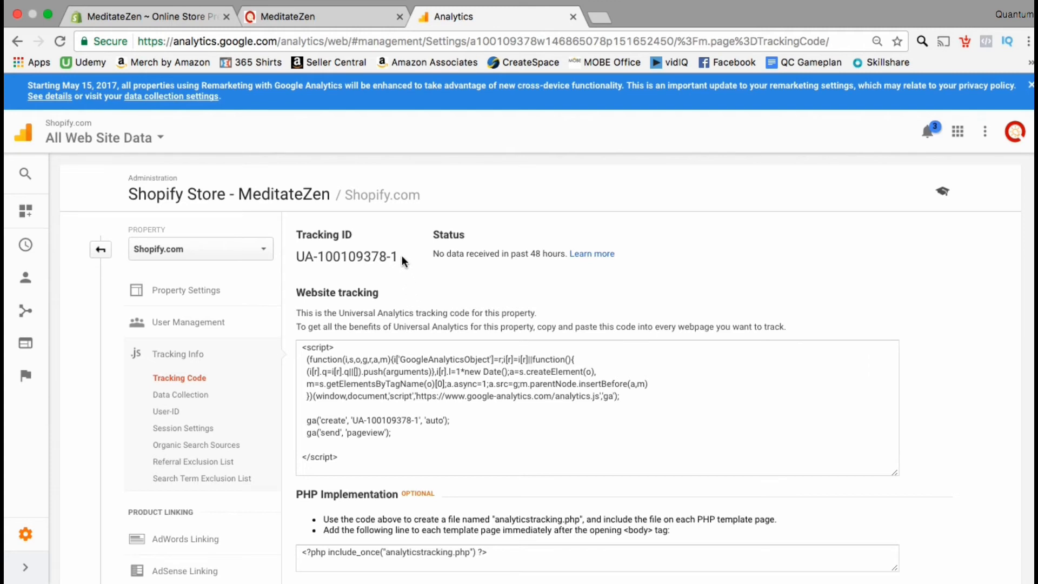
pyautogui.doubleClick(346, 257)
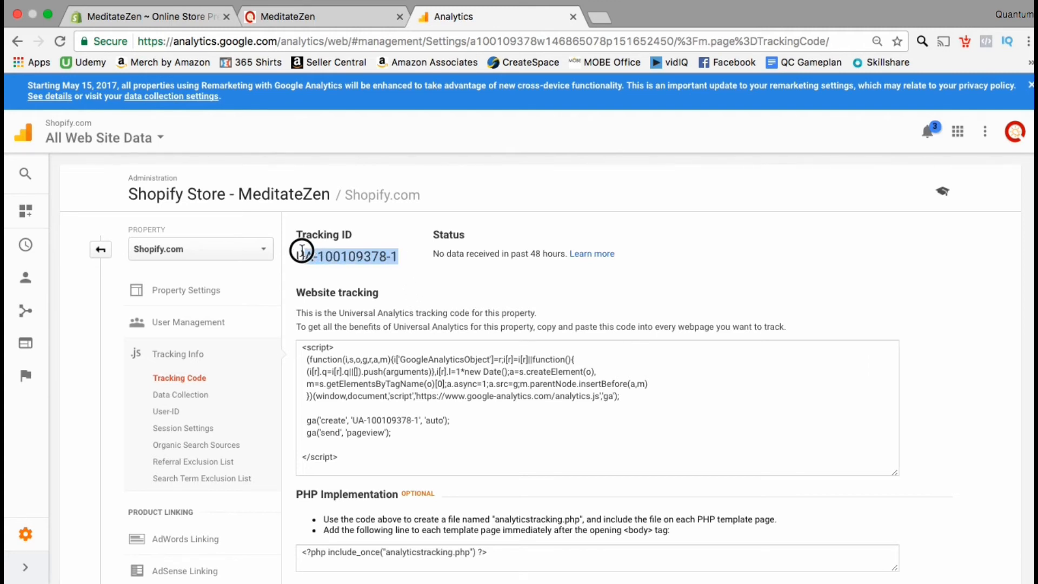
pyautogui.rightClick(344, 257)
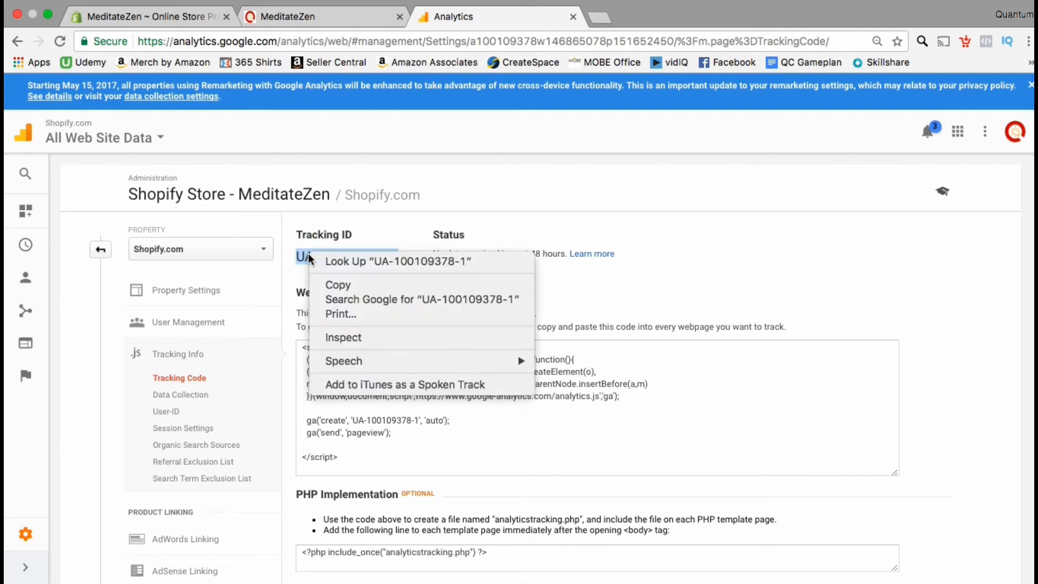
pyautogui.click(330, 199)
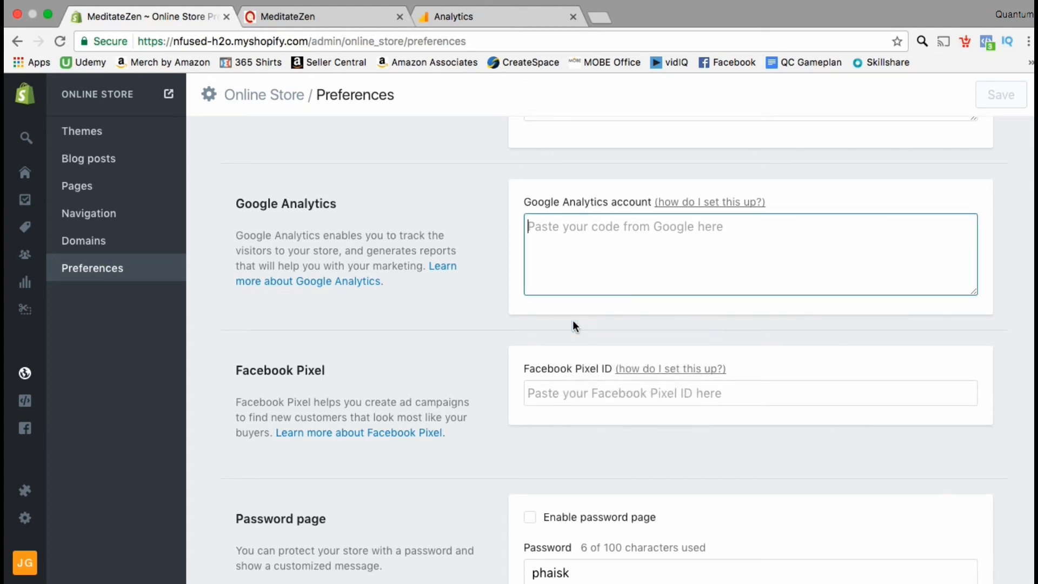
pyautogui.write('UA-100109378-1')
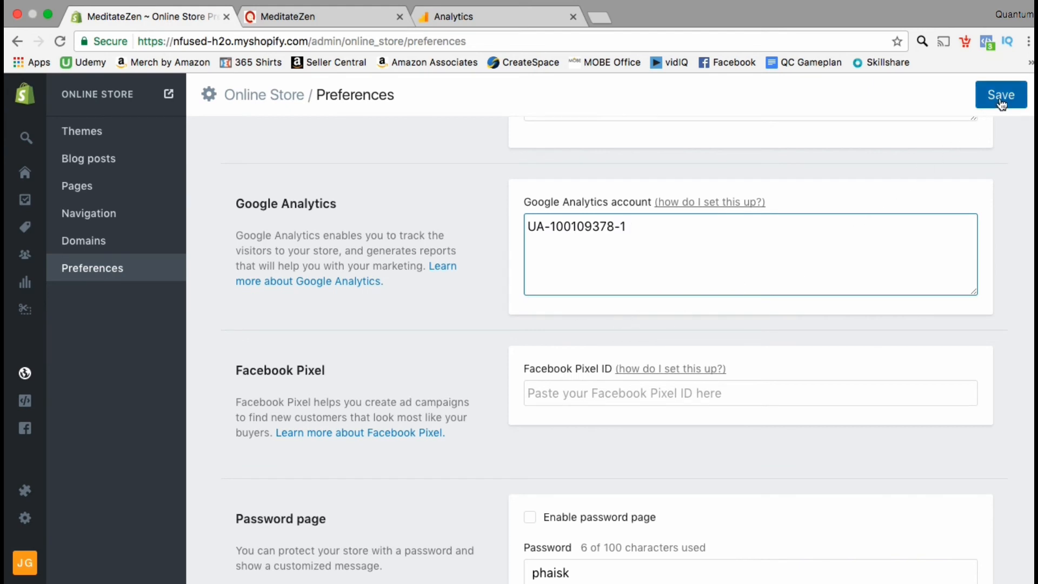
pyautogui.click(1000, 95)
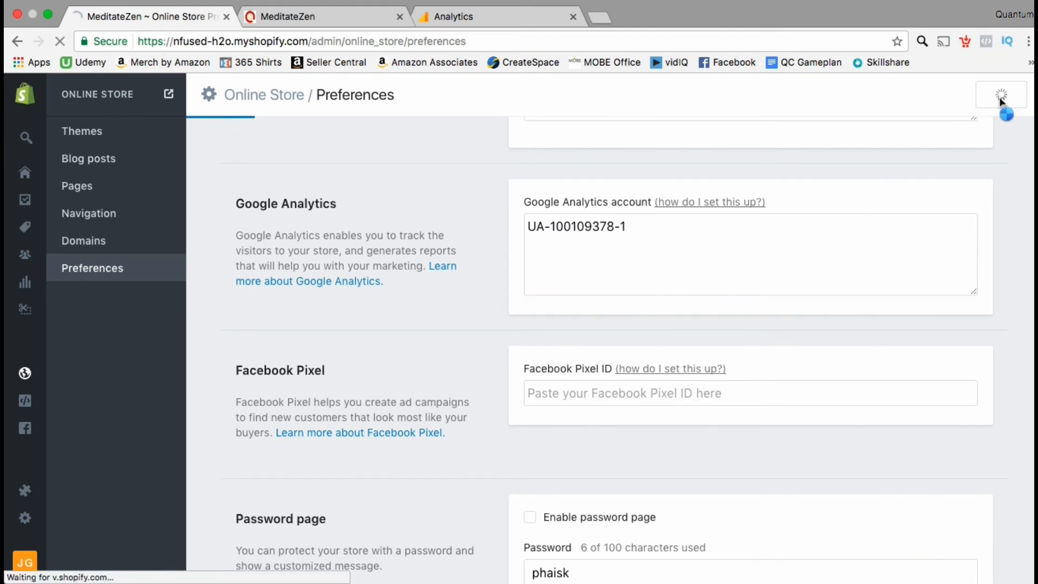
pyautogui.click(1000, 95)
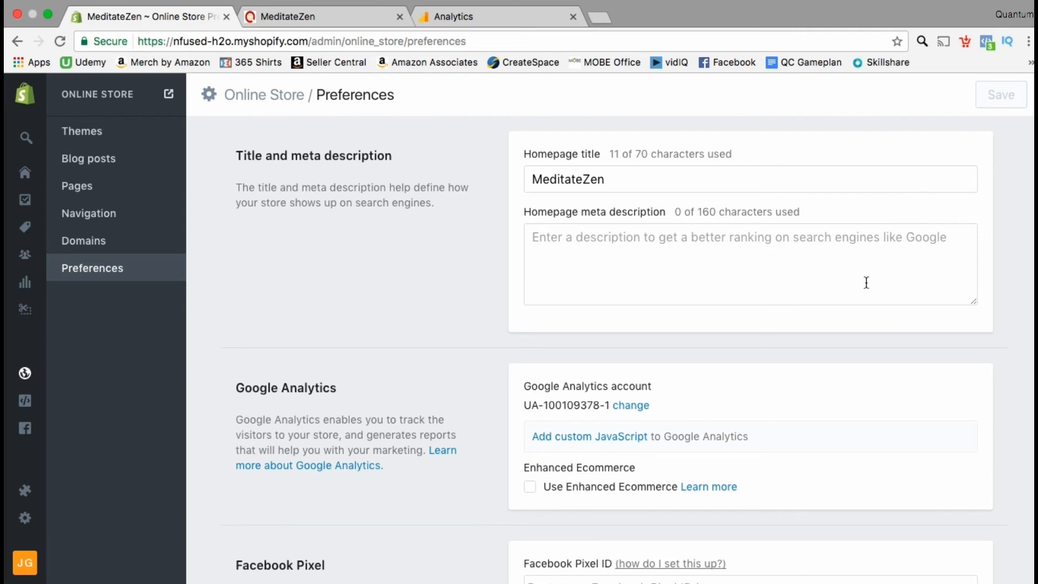
pyautogui.scroll(-3)
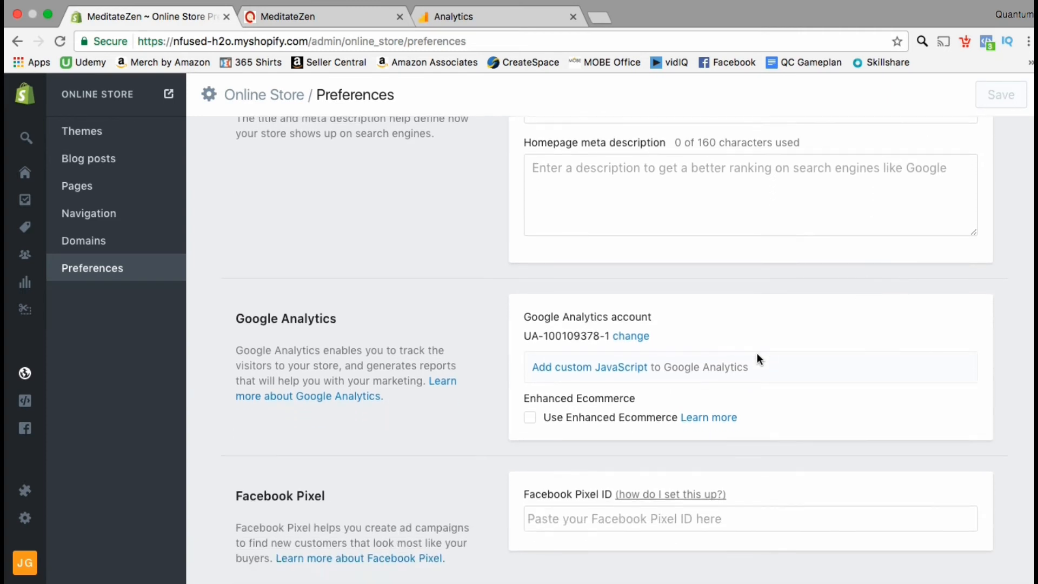
pyautogui.moveTo(505, 364)
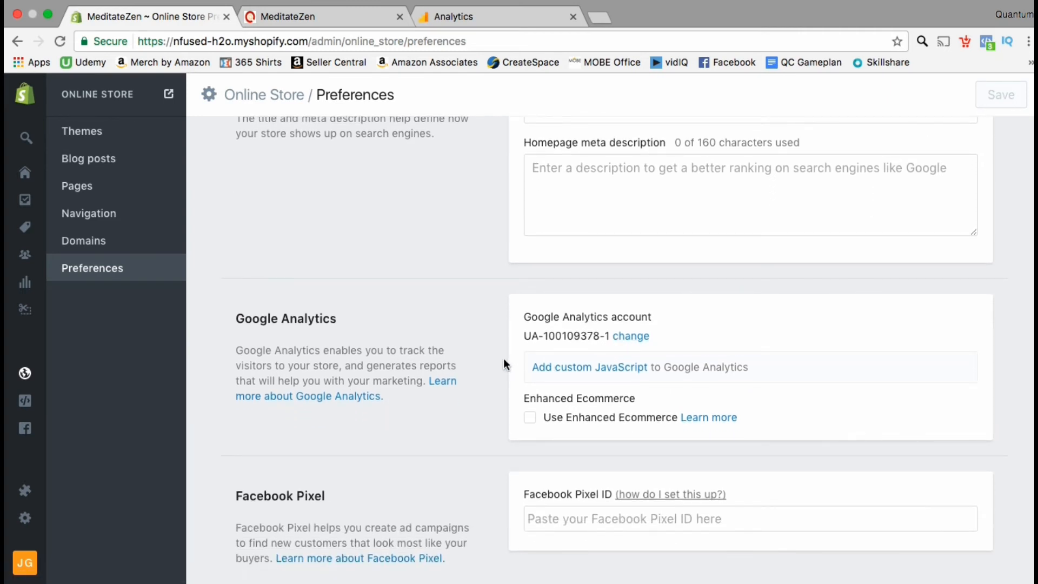
pyautogui.moveTo(500, 364)
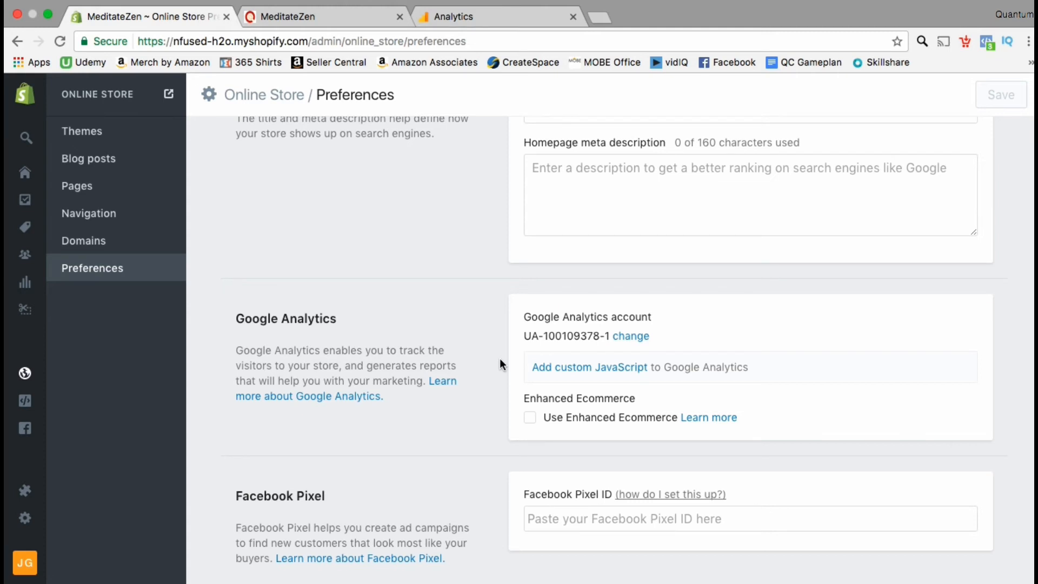
pyautogui.moveTo(510, 64)
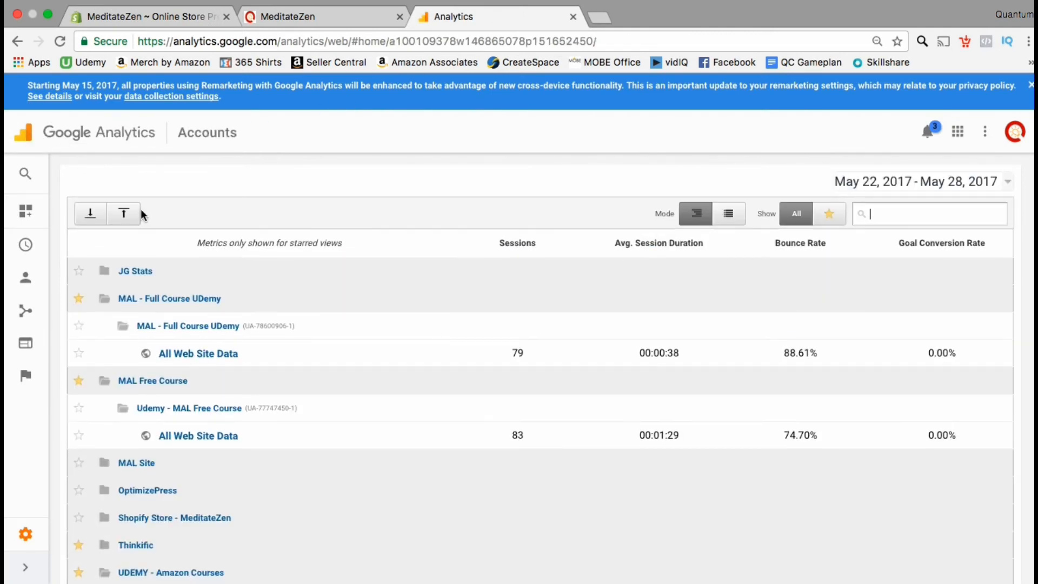
# Step: Expand the Shopify Store - MeditateZen account, then view All Web Site Data for Udemy - MAL Free Course
pyautogui.scroll(-3)
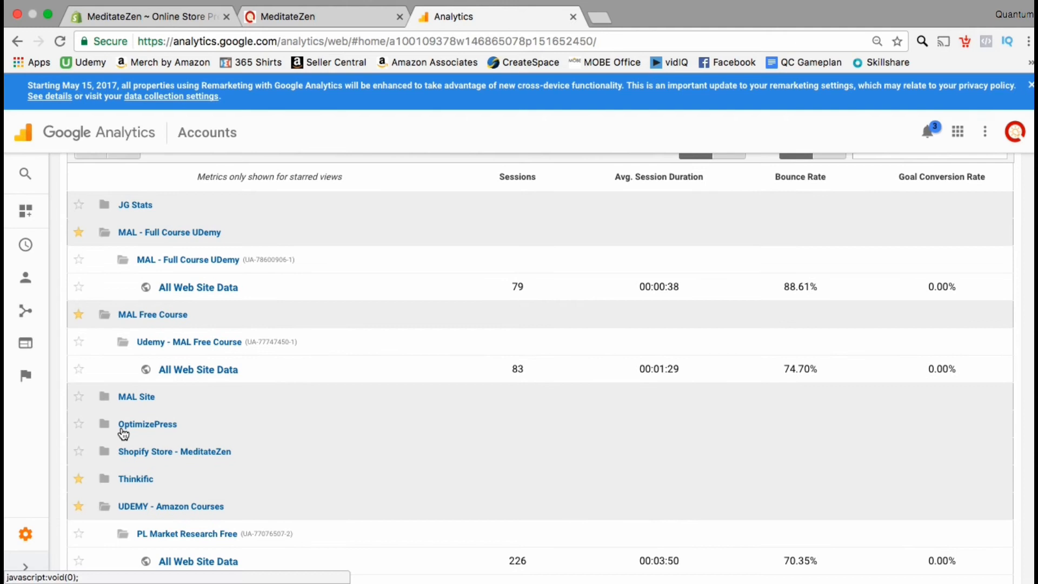
pyautogui.click(174, 450)
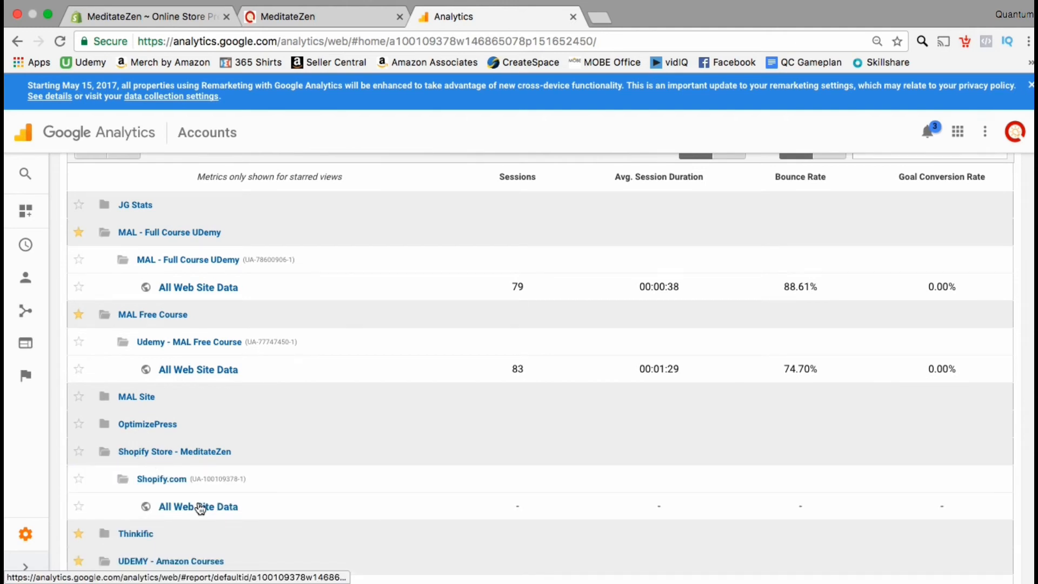
pyautogui.moveTo(591, 518)
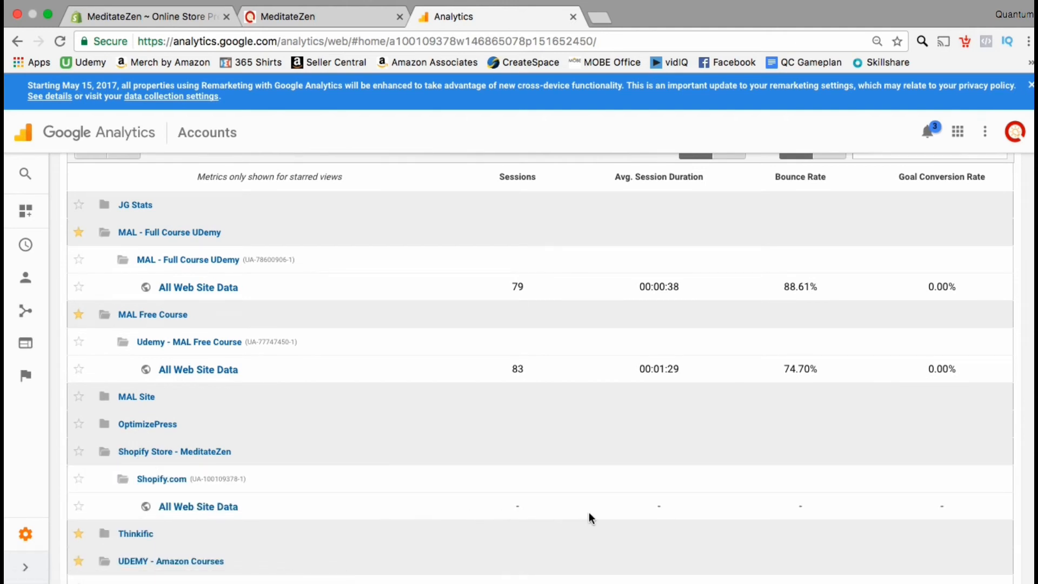
pyautogui.moveTo(595, 518)
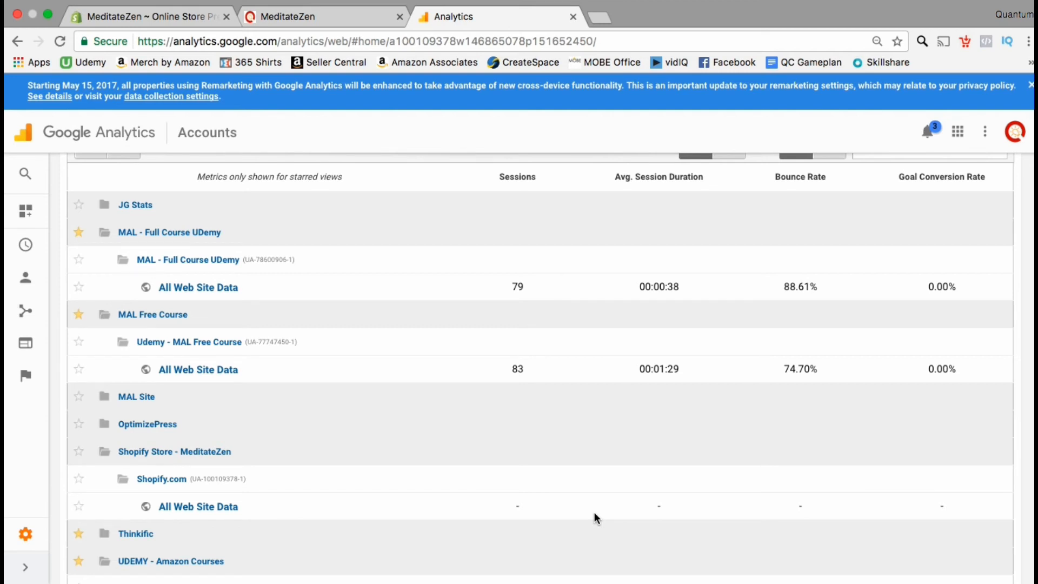
pyautogui.moveTo(541, 470)
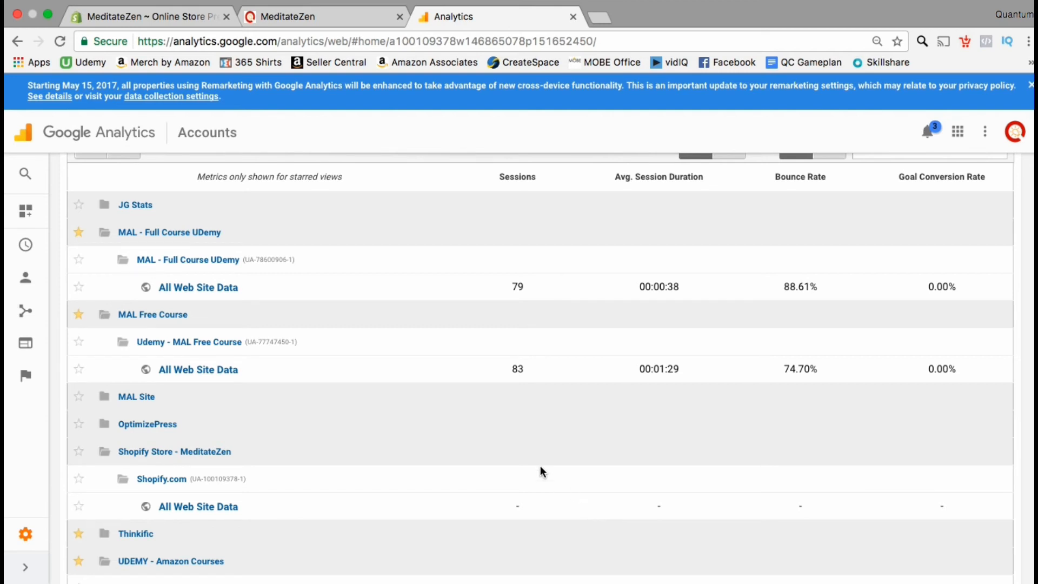
pyautogui.click(198, 370)
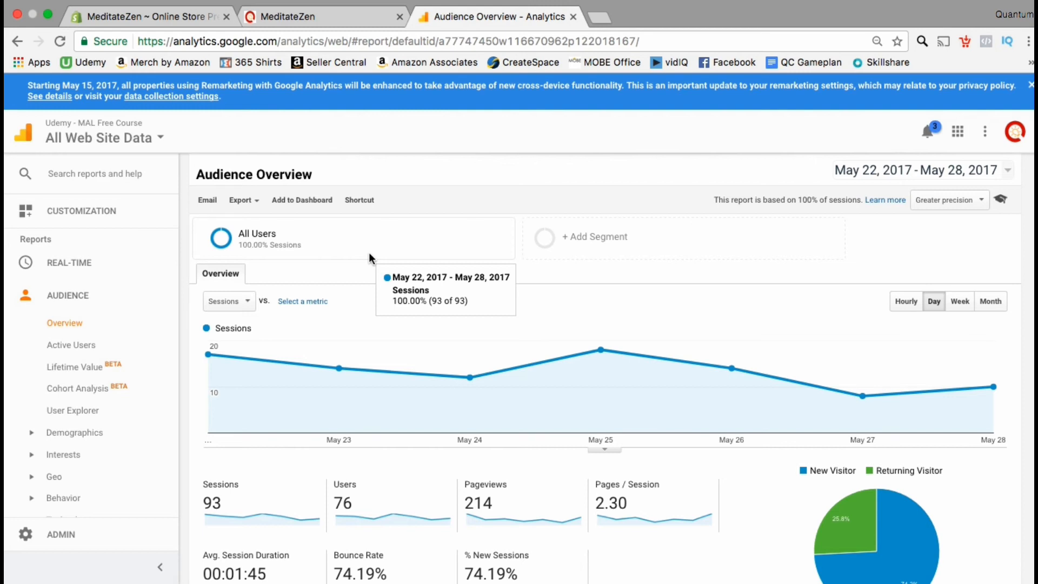
# Step: Review the Audience Overview figures, then go to the Audience Demographics Overview report
pyautogui.scroll(-3)
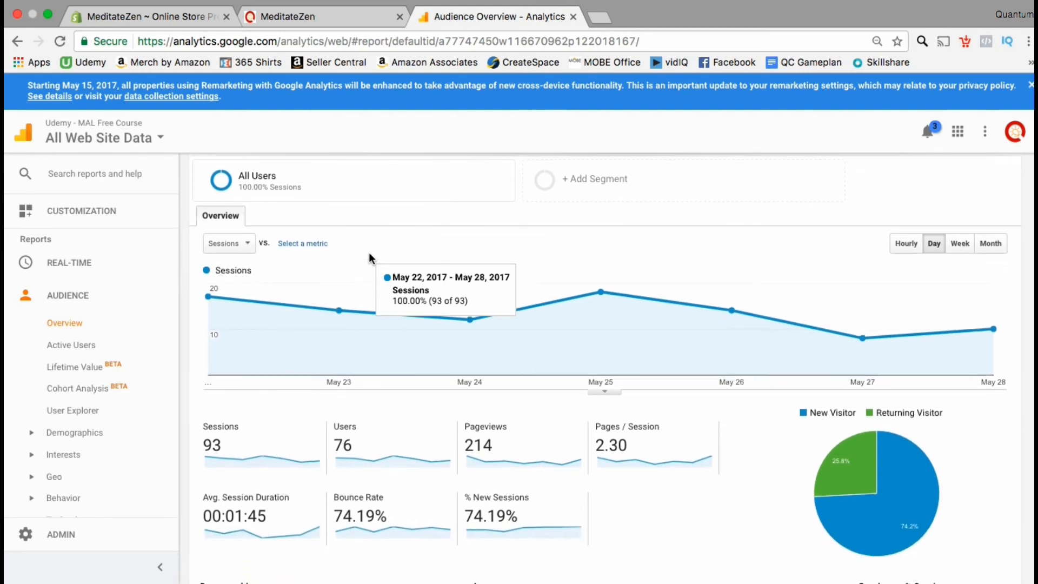
pyautogui.scroll(-3)
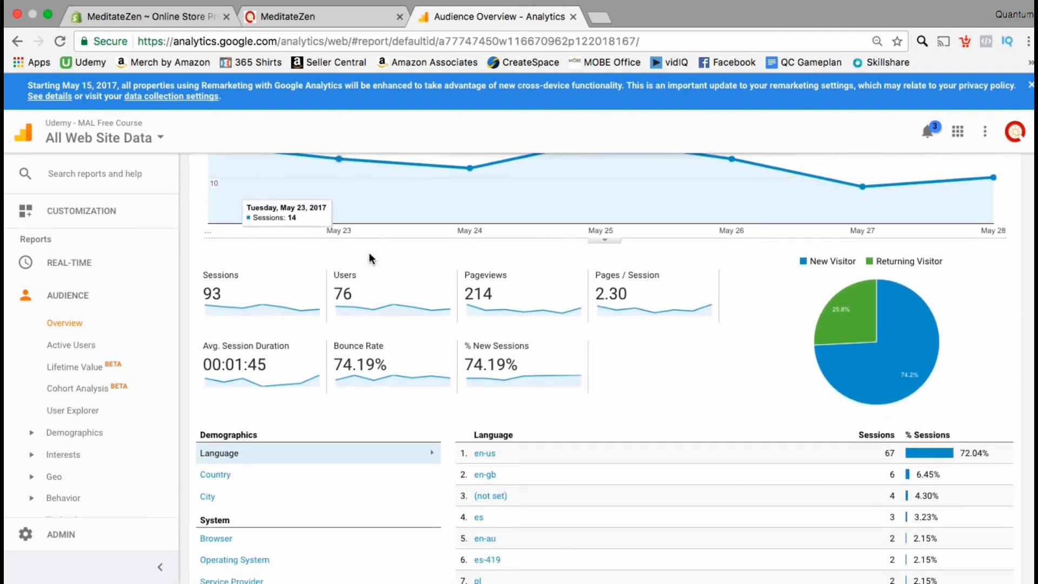
pyautogui.scroll(-3)
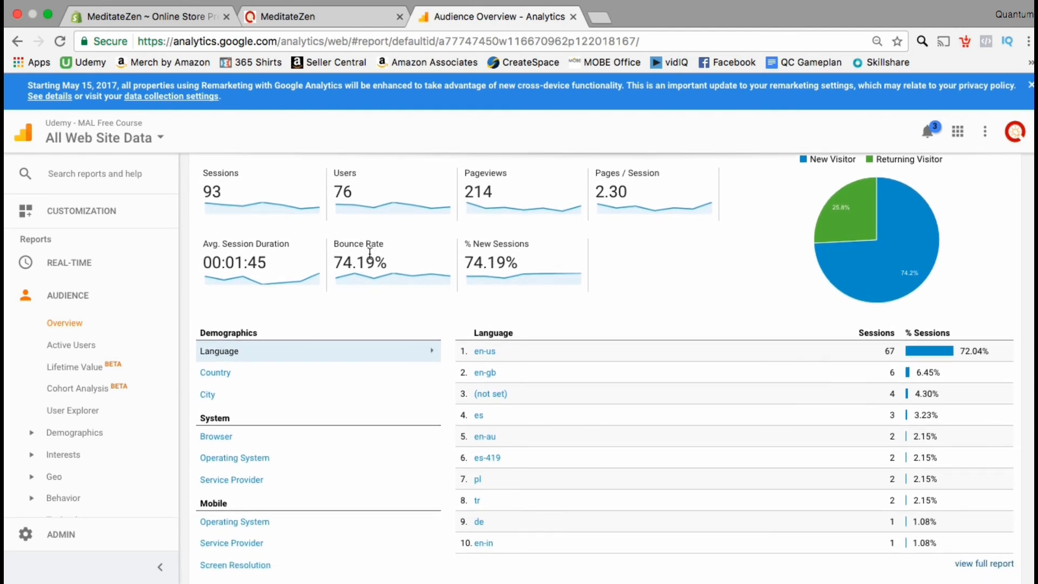
pyautogui.moveTo(74, 432)
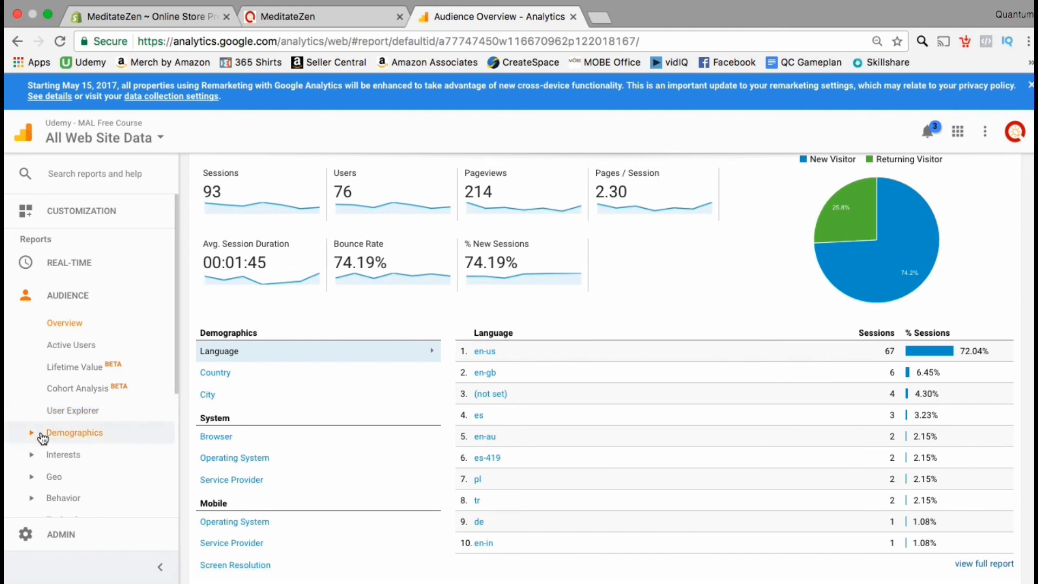
pyautogui.click(74, 432)
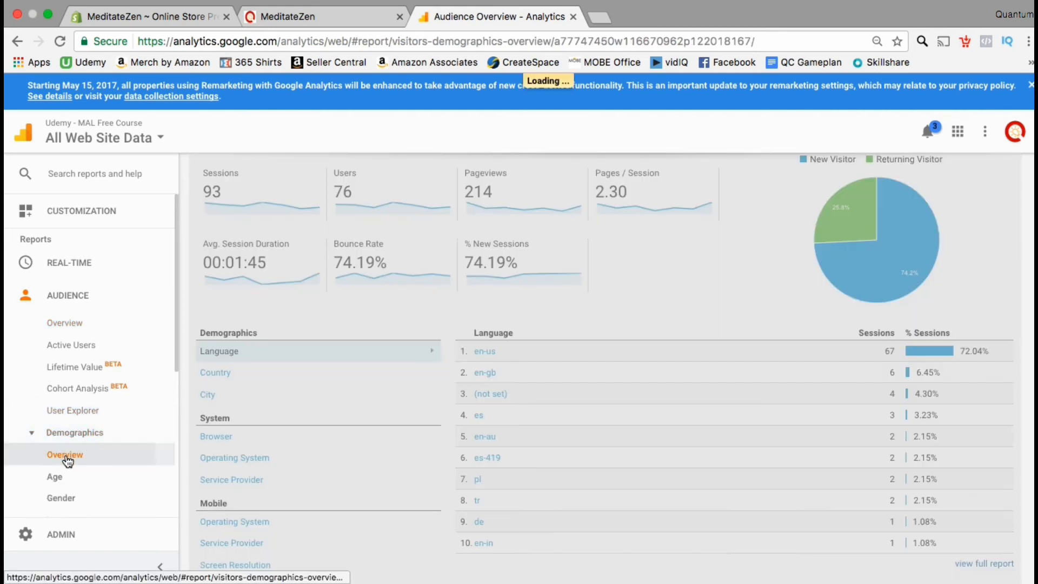
pyautogui.click(63, 454)
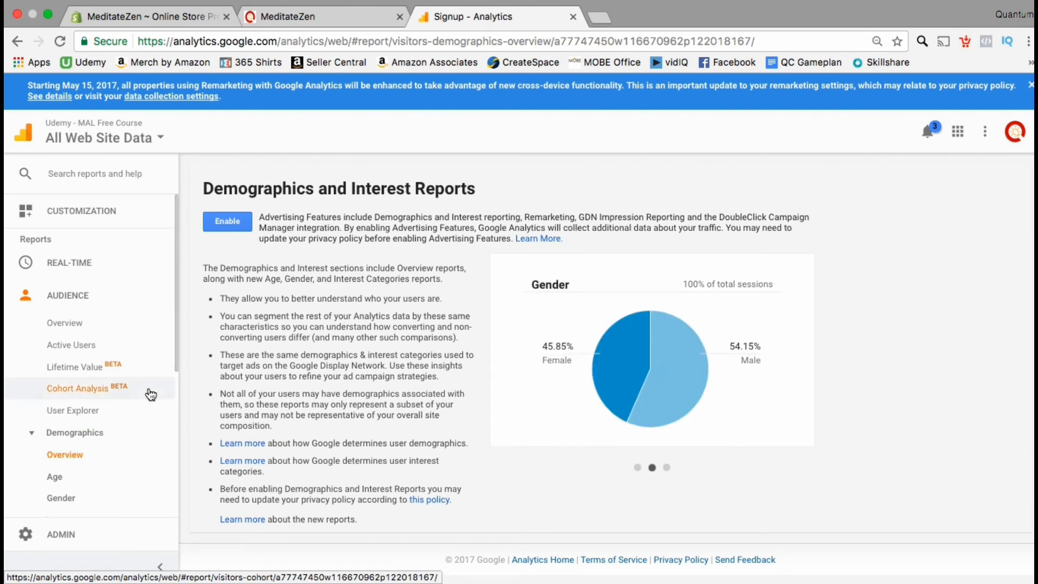
# Step: Show the Audience Behavior New vs Returning report with its sessions graph
pyautogui.scroll(-3)
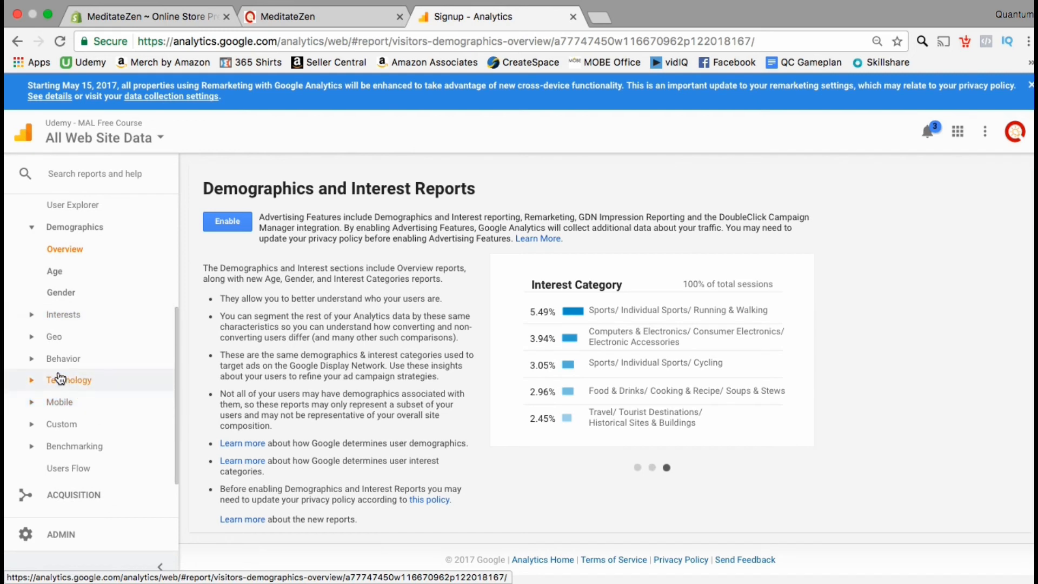
pyautogui.moveTo(63, 358)
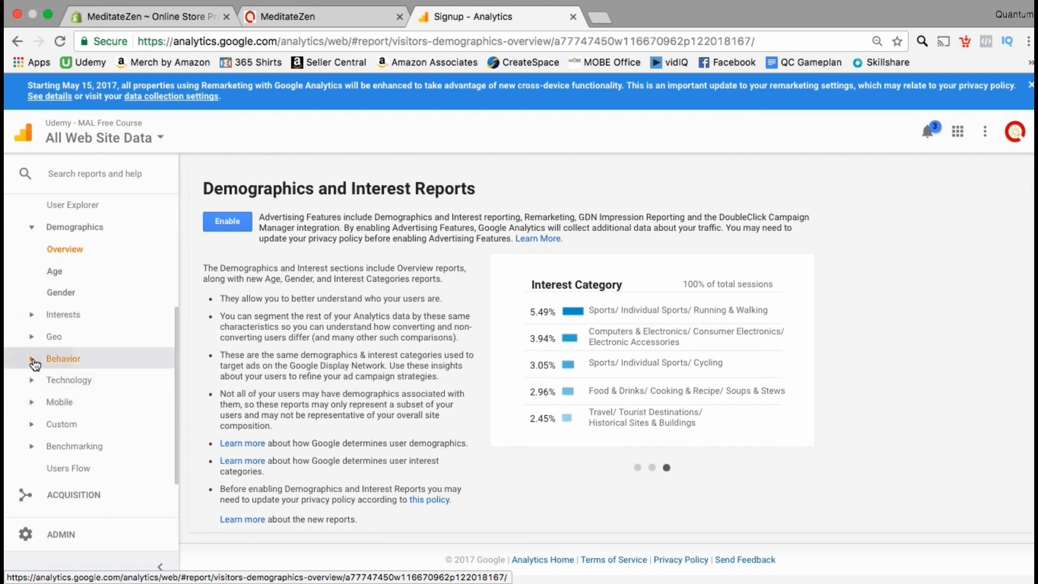
pyautogui.click(63, 358)
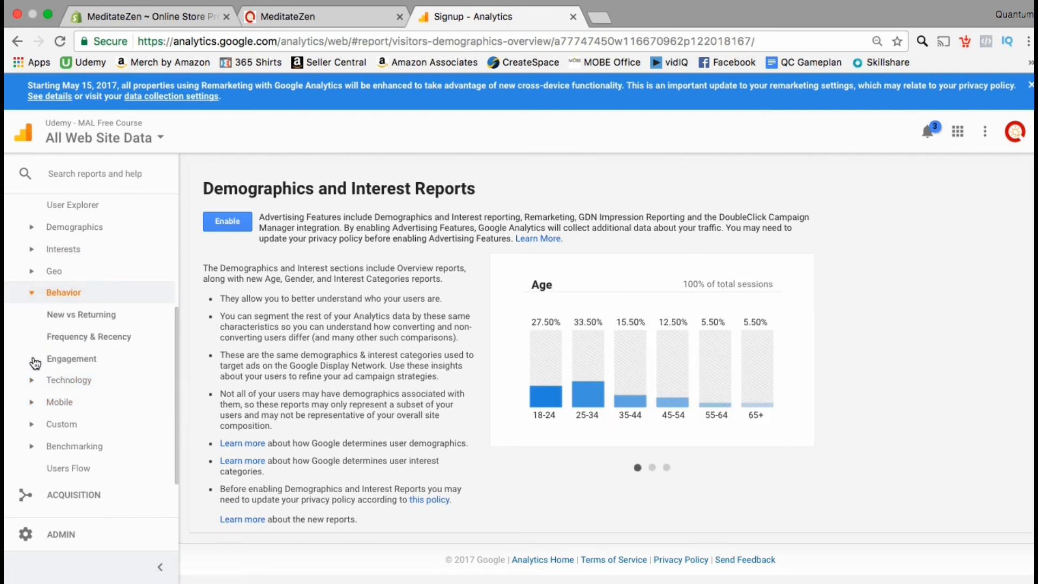
pyautogui.click(81, 315)
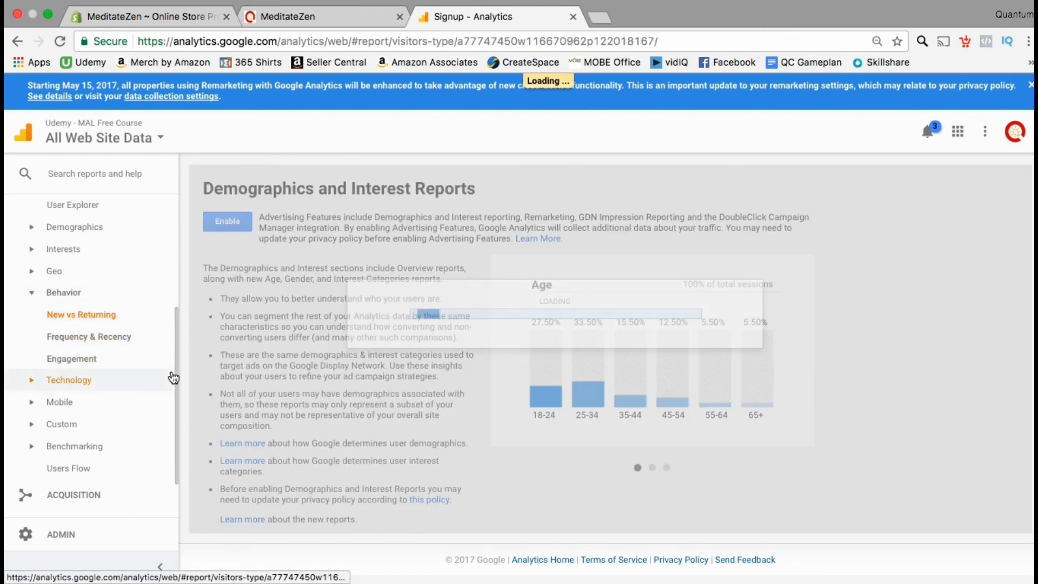
pyautogui.click(81, 315)
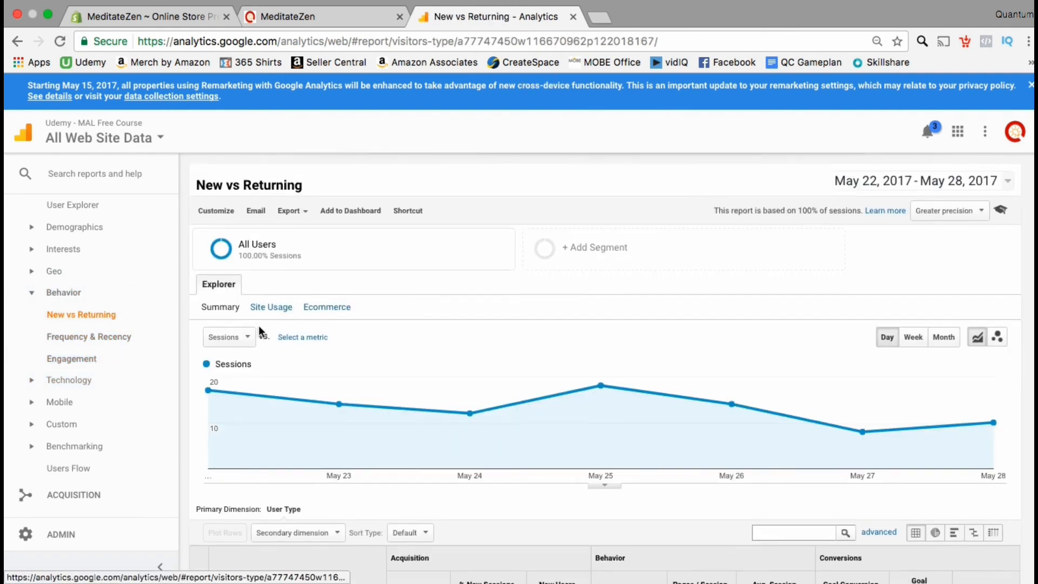
# Step: Review the table of 69 new and 24 returning visitors, then go to Users Flow
pyautogui.scroll(-3)
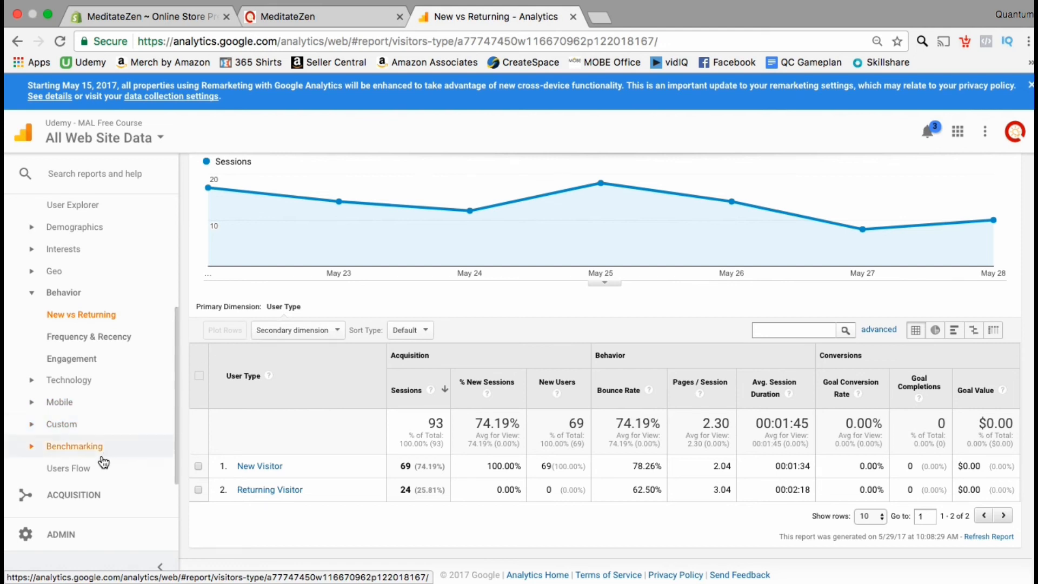
pyautogui.click(68, 468)
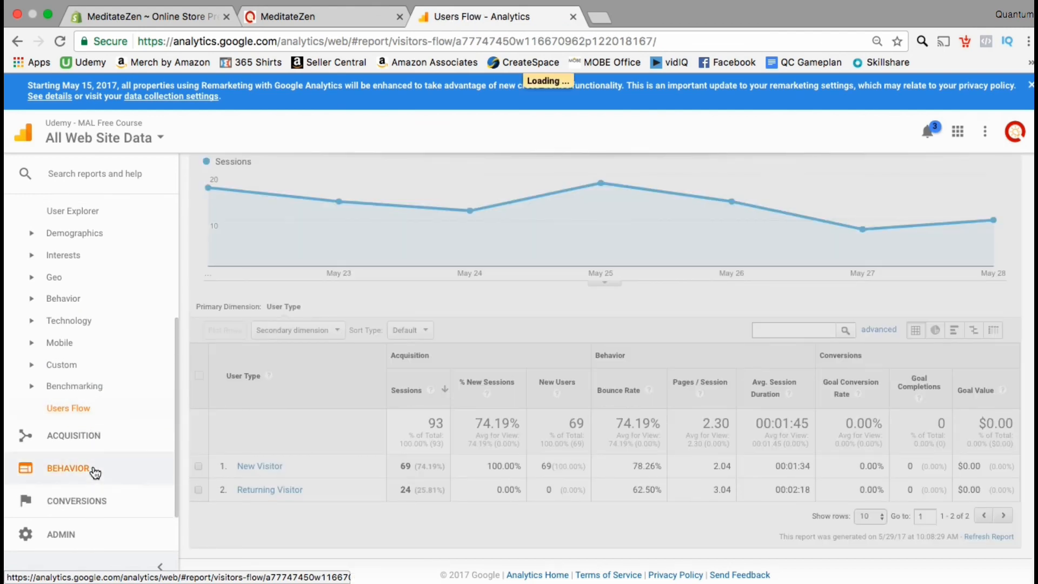
# Step: View the Users Flow diagram by country, then go to the Acquisition Overview report
pyautogui.click(68, 408)
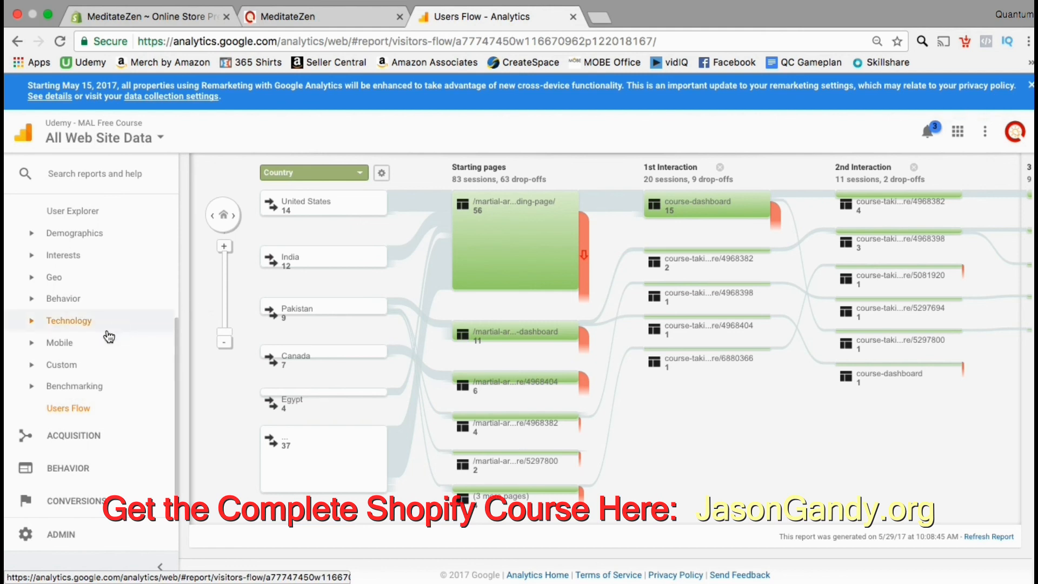
pyautogui.click(72, 305)
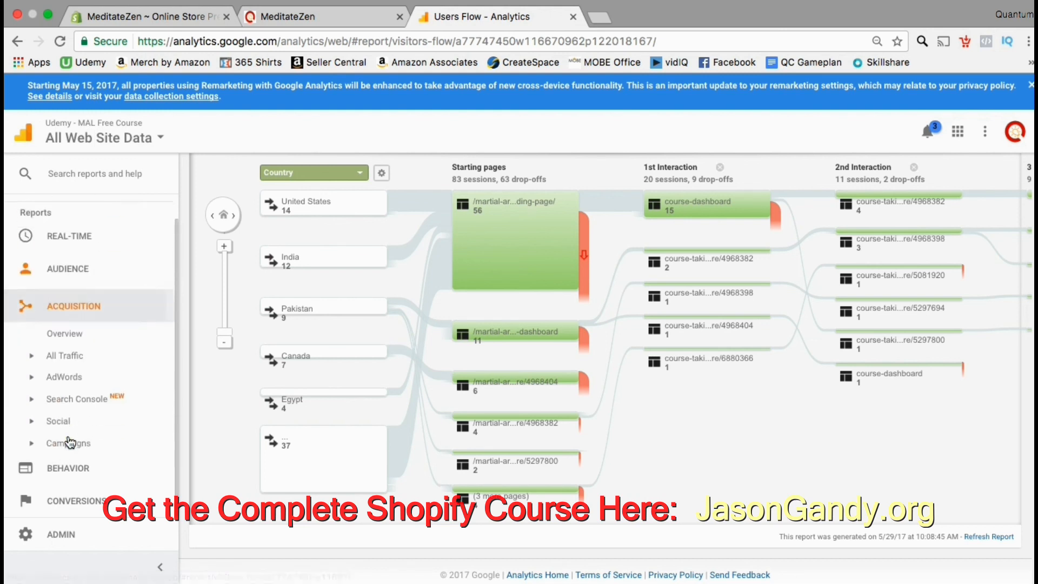
pyautogui.click(64, 333)
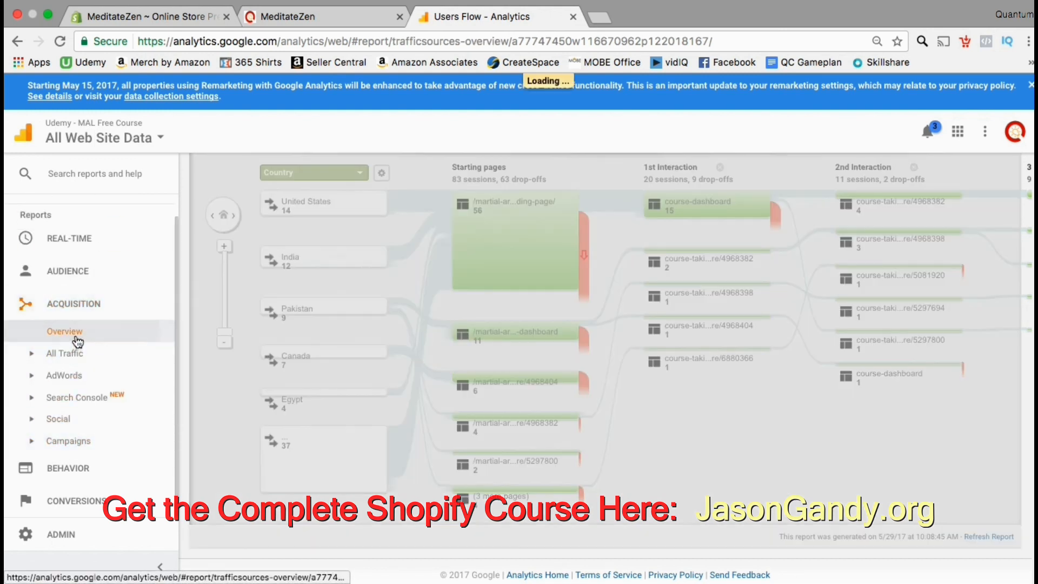
# Step: Review the Top Channels breakdown: Direct 77, Referral 10 and Organic Search 6 sessions
pyautogui.click(63, 331)
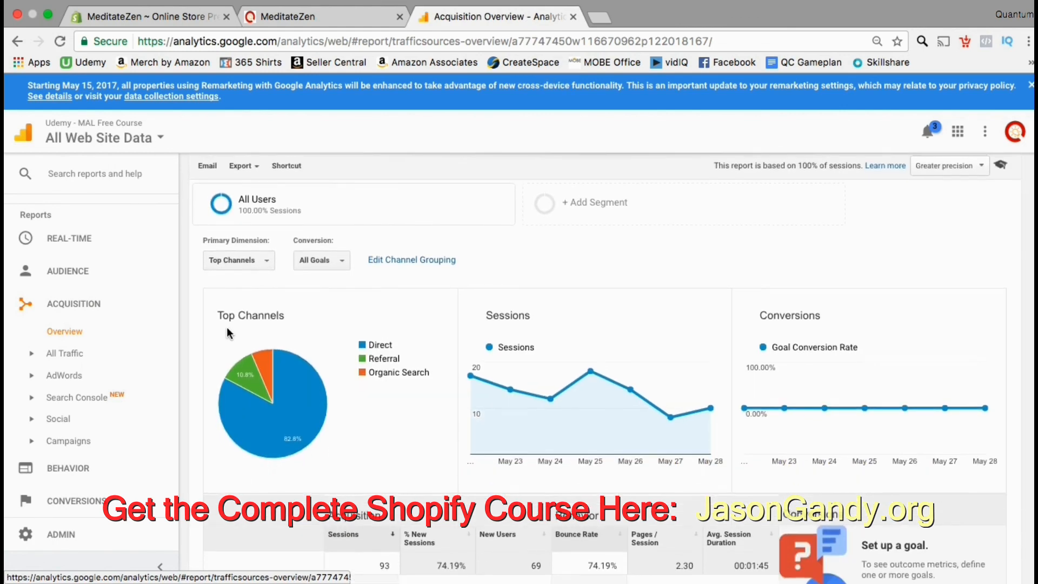
pyautogui.scroll(-3)
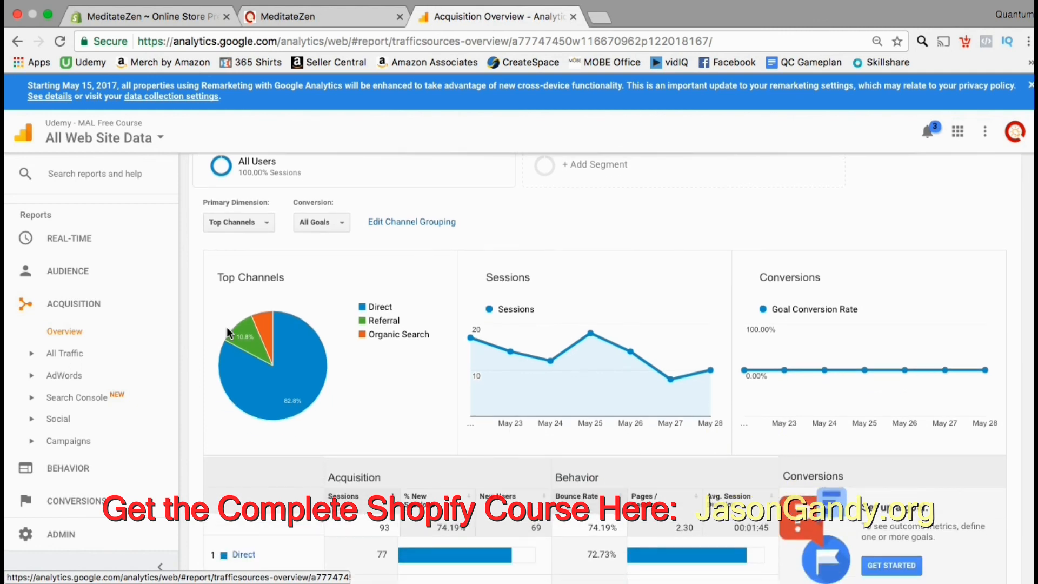
pyautogui.scroll(-3)
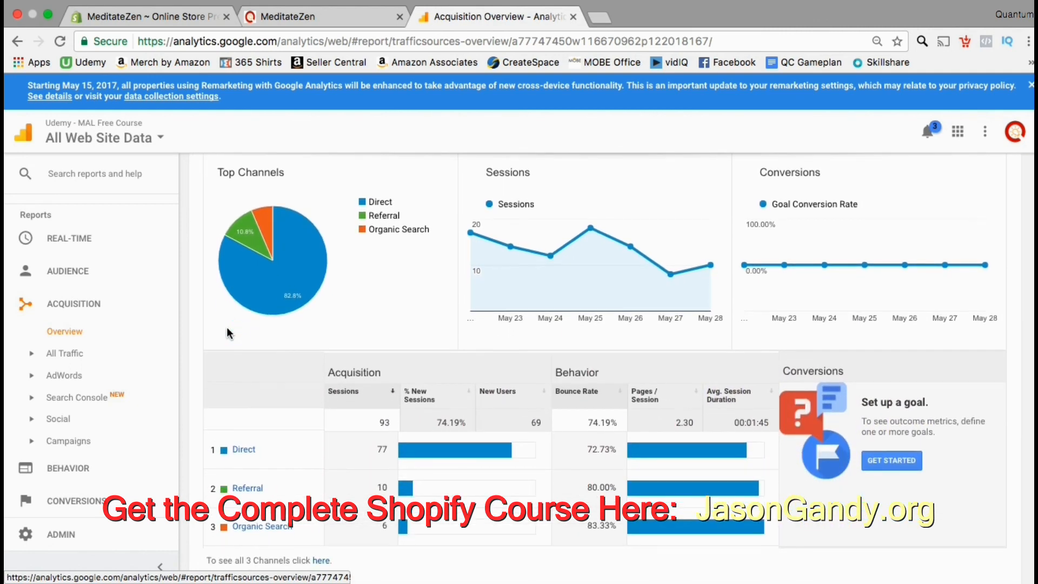
pyautogui.moveTo(273, 420)
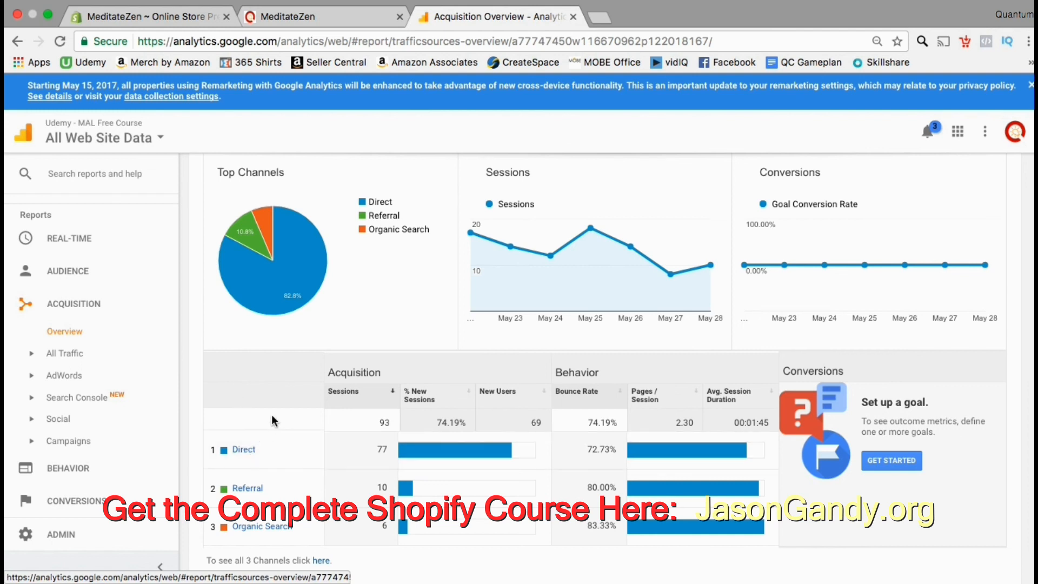